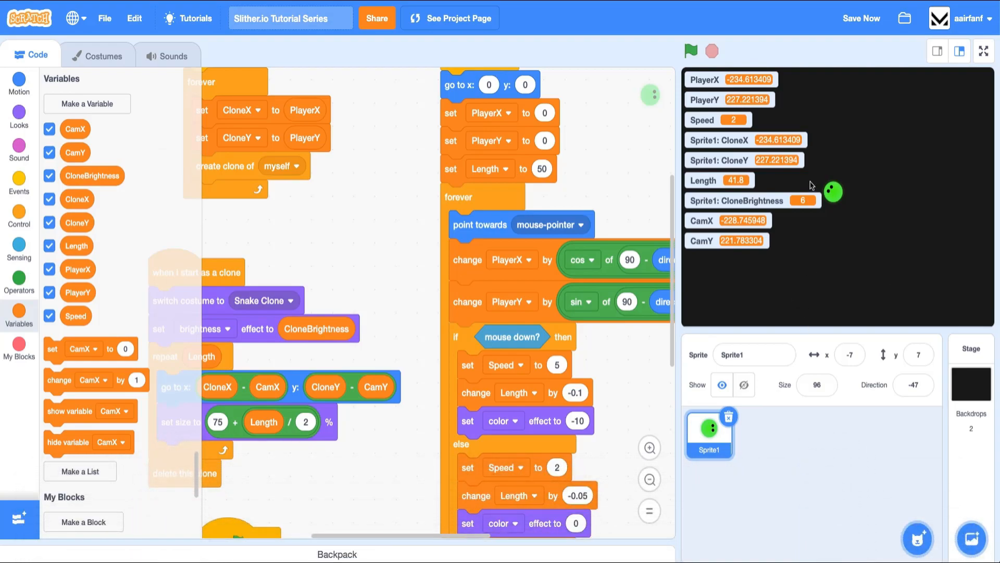
Run the snake project full screen to check the current stage, then return to the editor
click(984, 51)
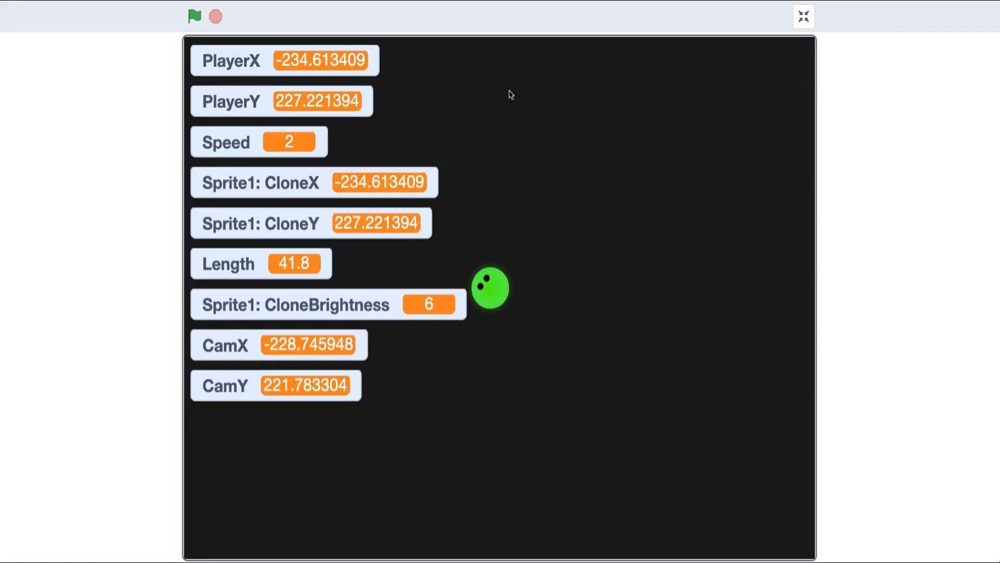
click(194, 16)
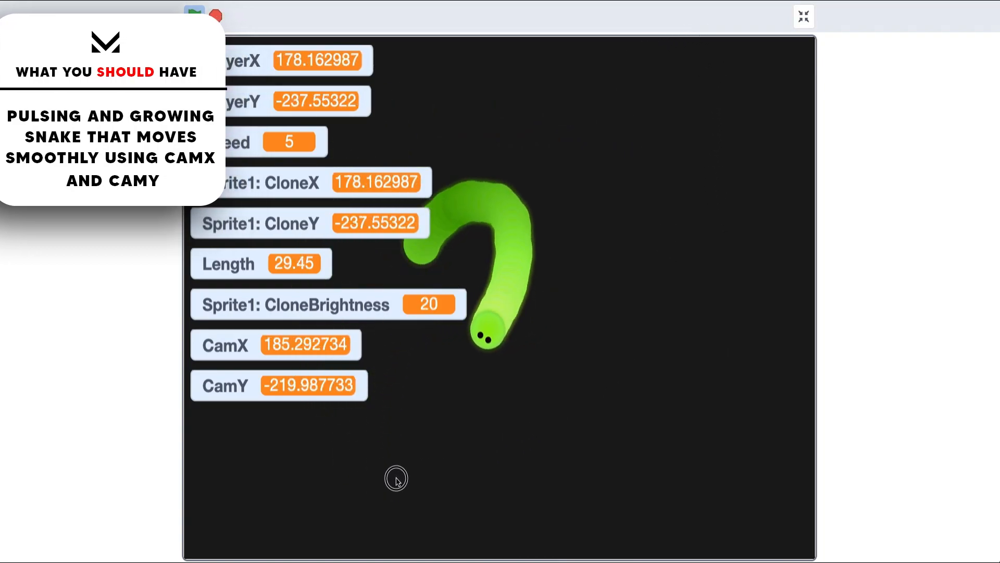
click(803, 15)
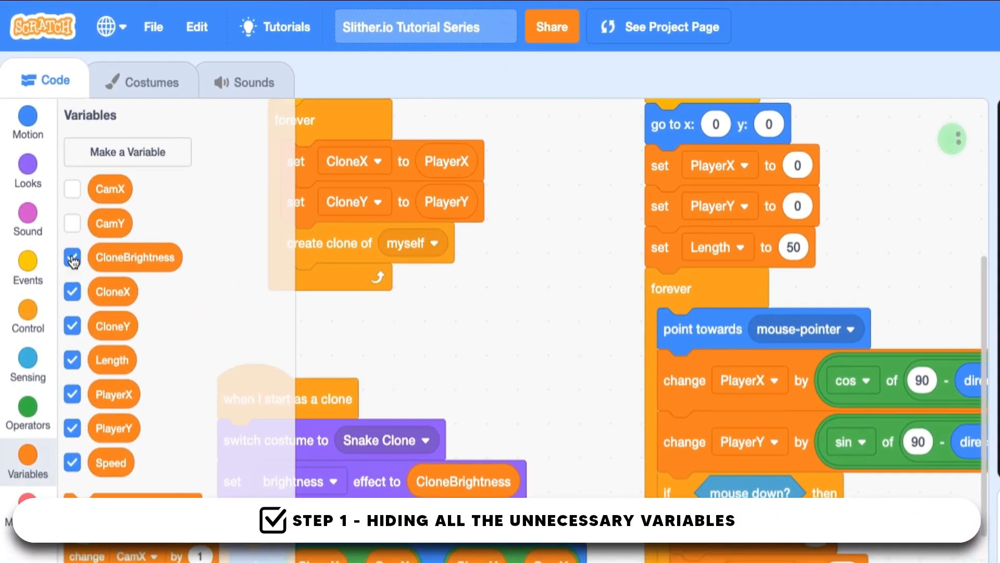
Hide the CloneBrightness readout so only Length shows, then test-run and stop the project
click(72, 290)
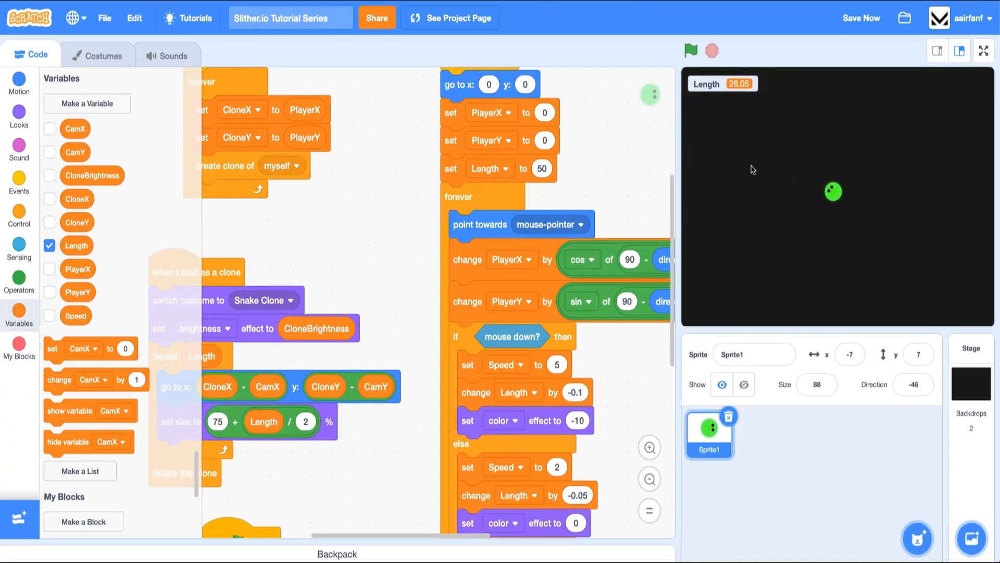
click(690, 51)
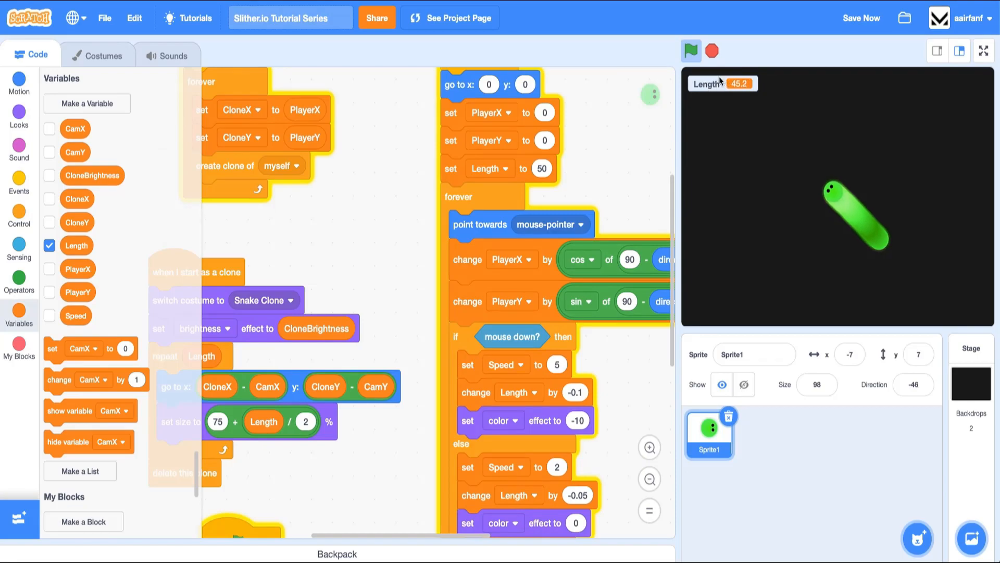
click(690, 51)
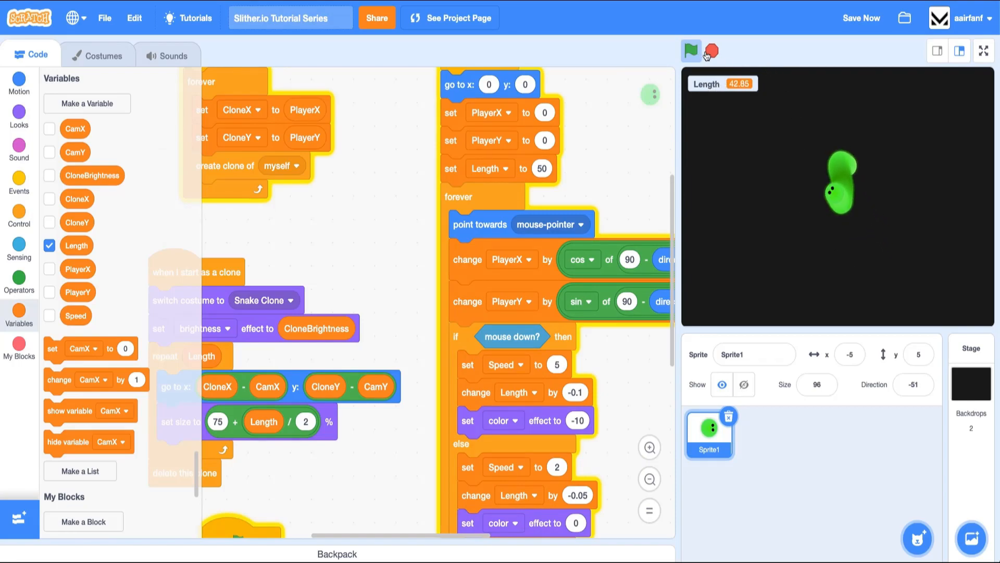
click(690, 50)
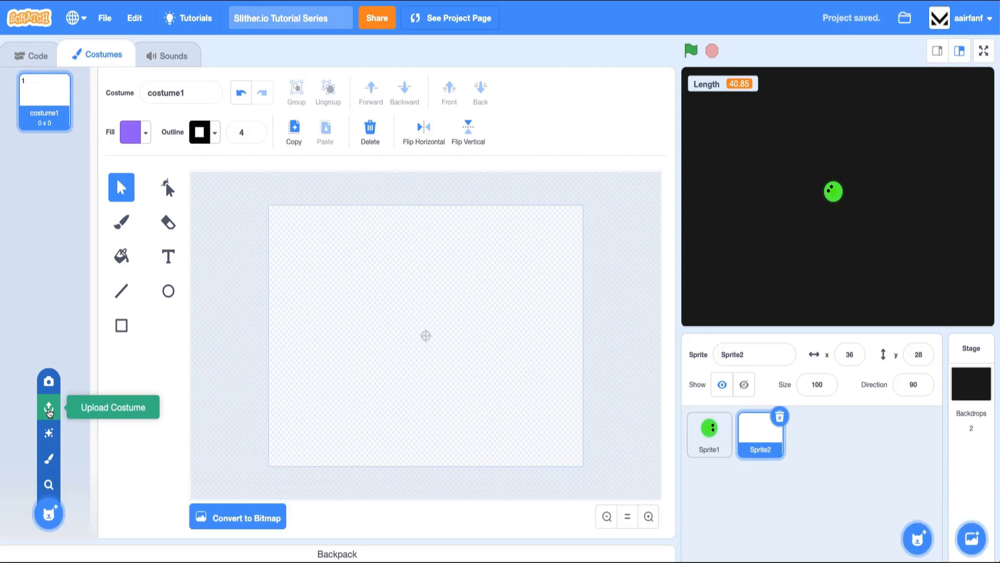
Upload Art/Colored Food.svg from the Slither folder as the new sprite's costume
click(47, 407)
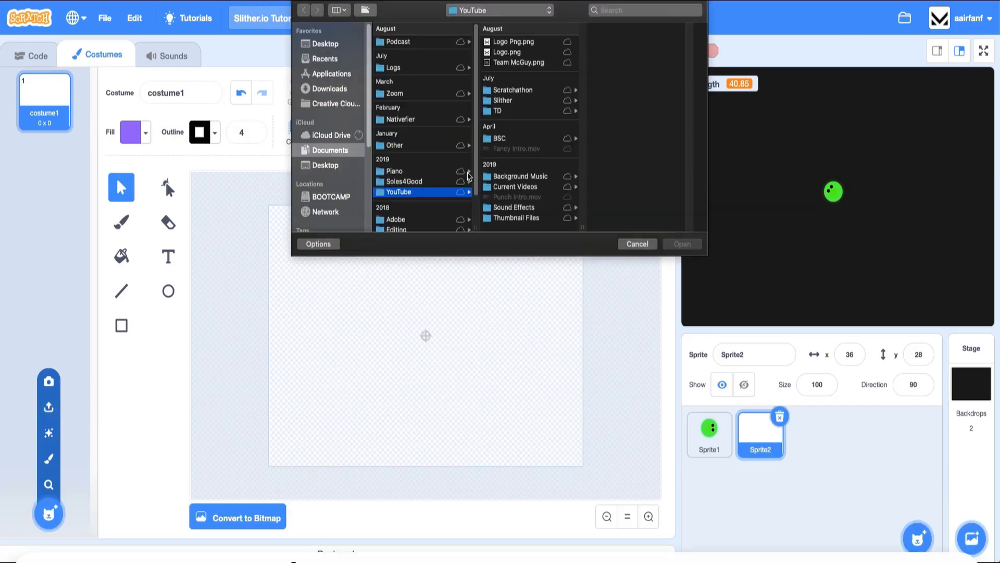
click(502, 100)
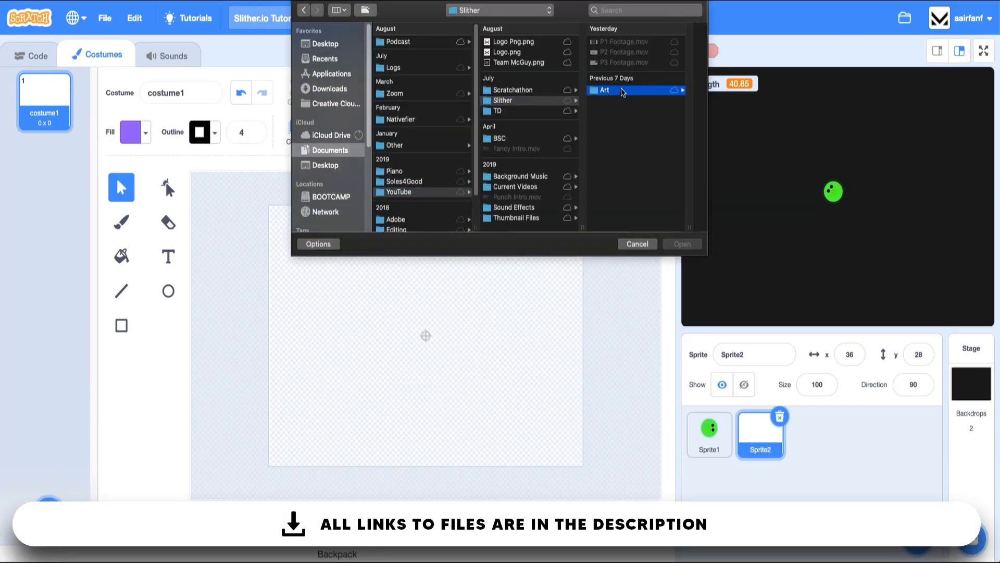
click(602, 90)
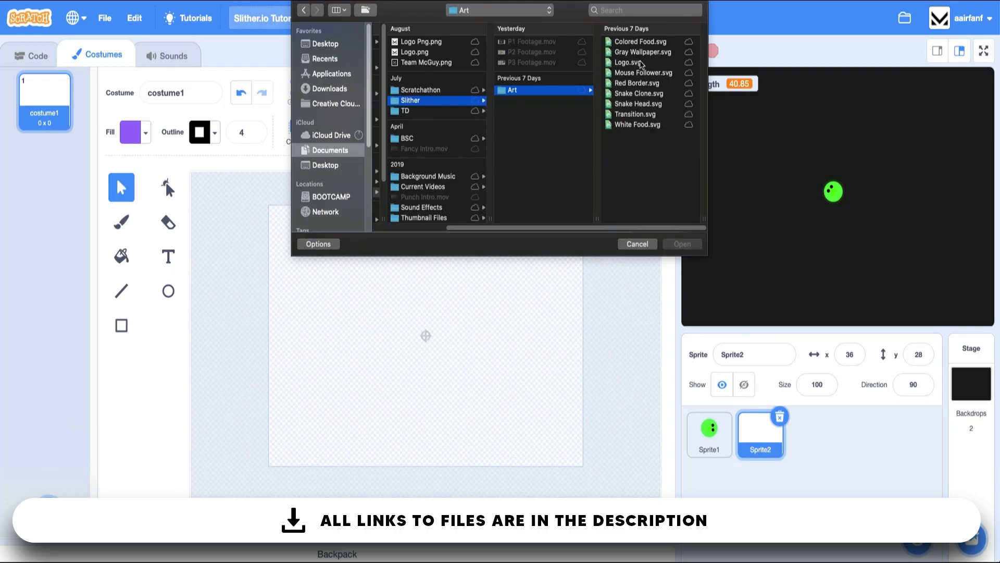
click(513, 41)
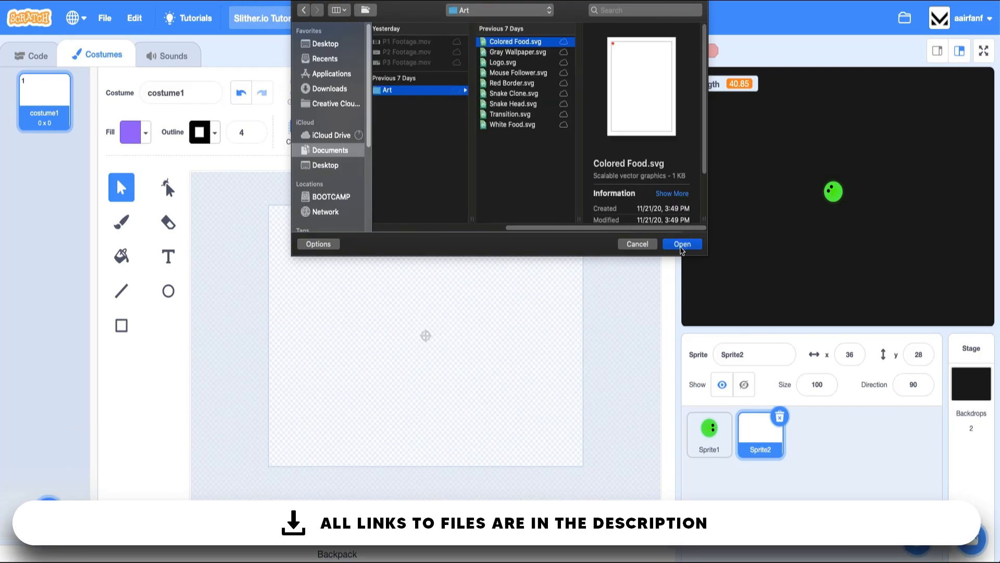
click(682, 243)
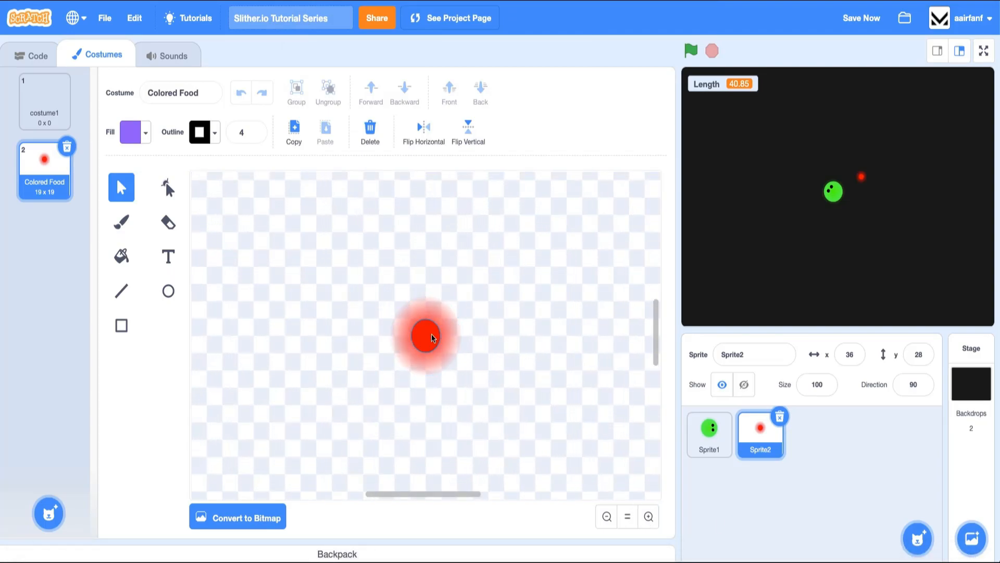
Delete the blank costume1 so only Colored Food remains, and return to the sprite's scripts
click(44, 102)
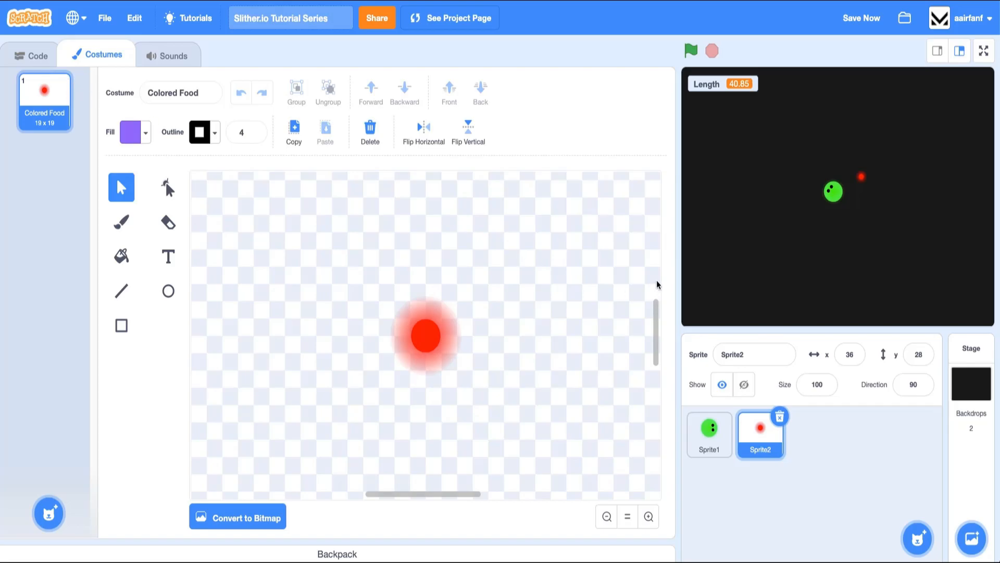
click(37, 55)
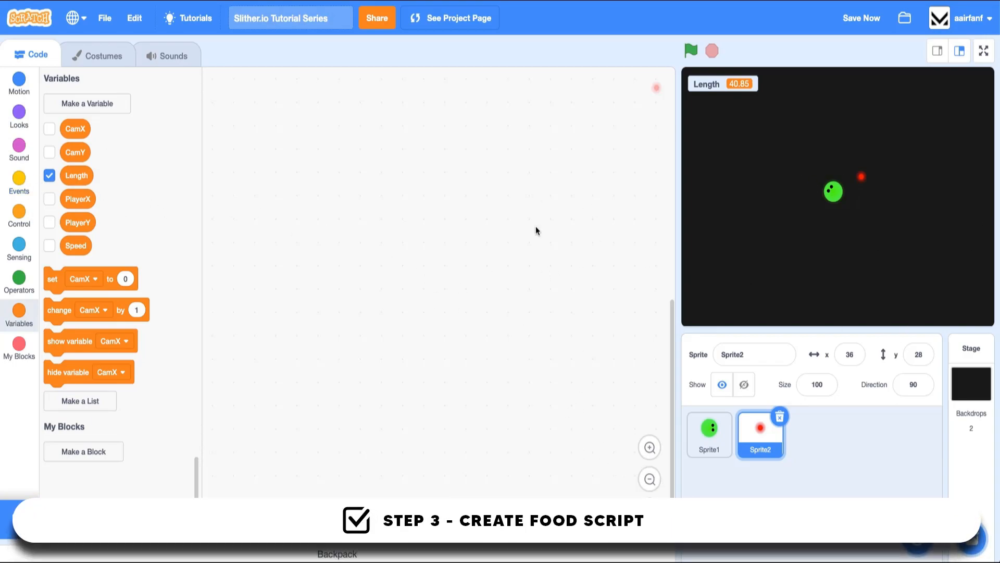
mouse_move(19, 182)
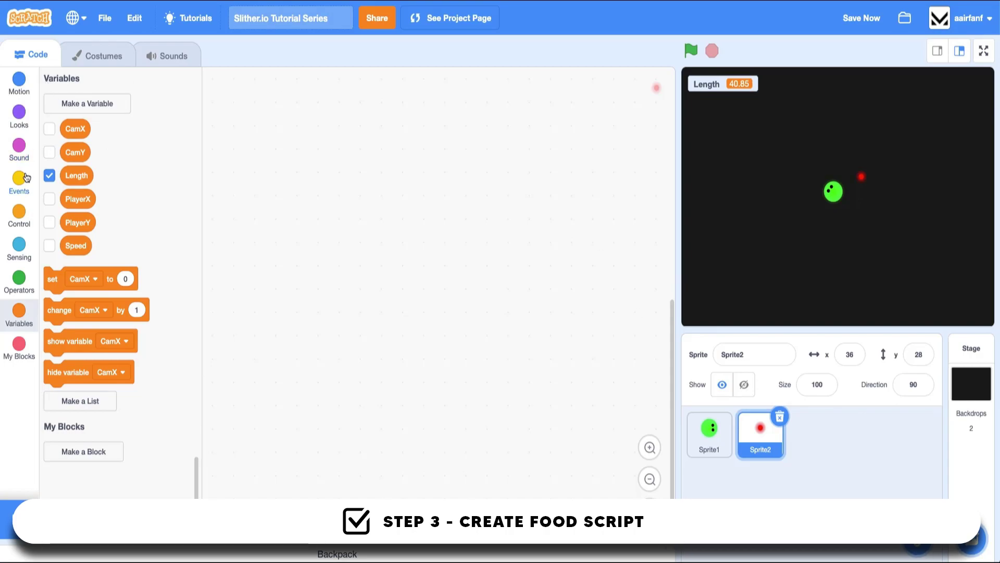
Build a green-flag script repeating 50 times 'create clone of myself', plus a clone-start hat
click(20, 182)
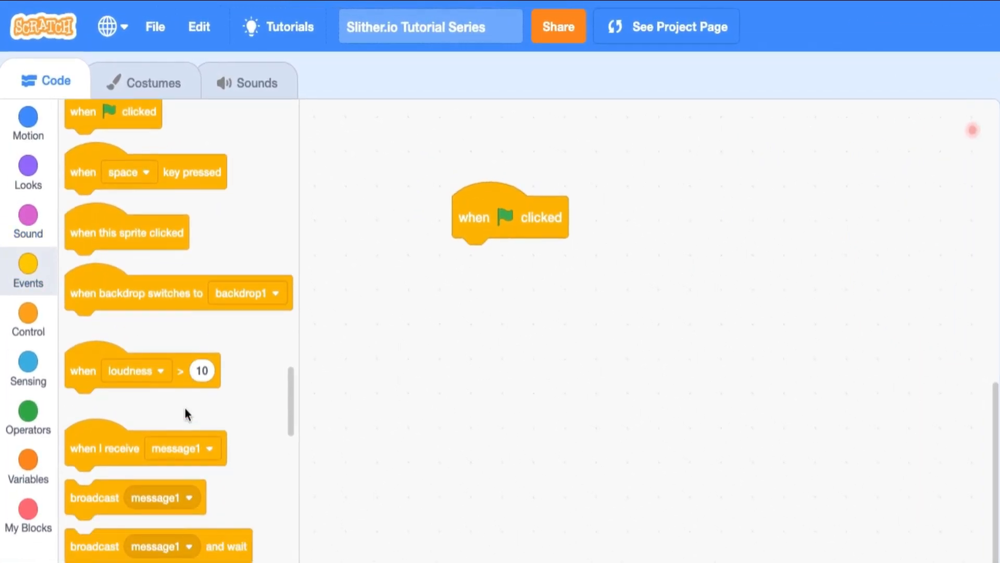
click(29, 318)
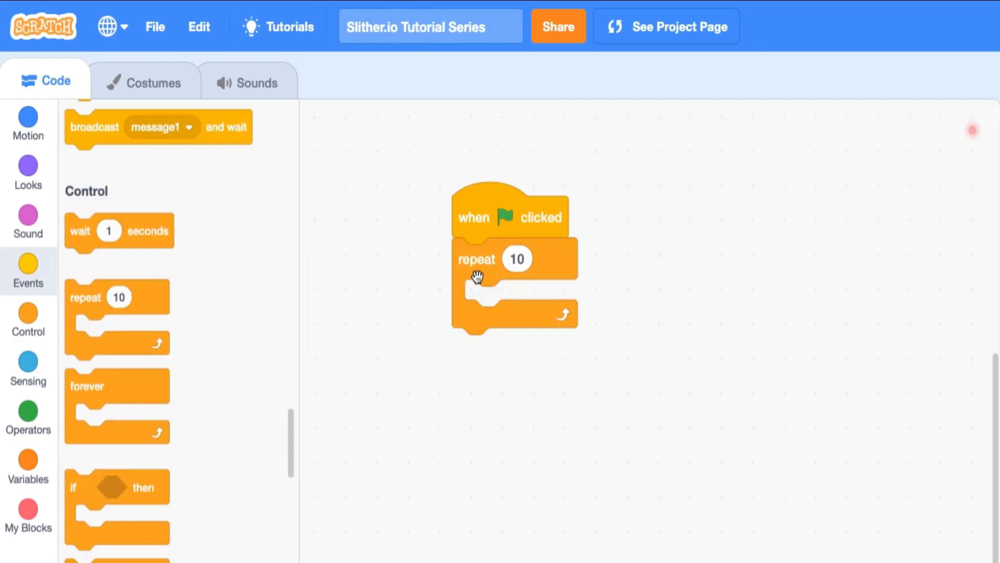
text(50)
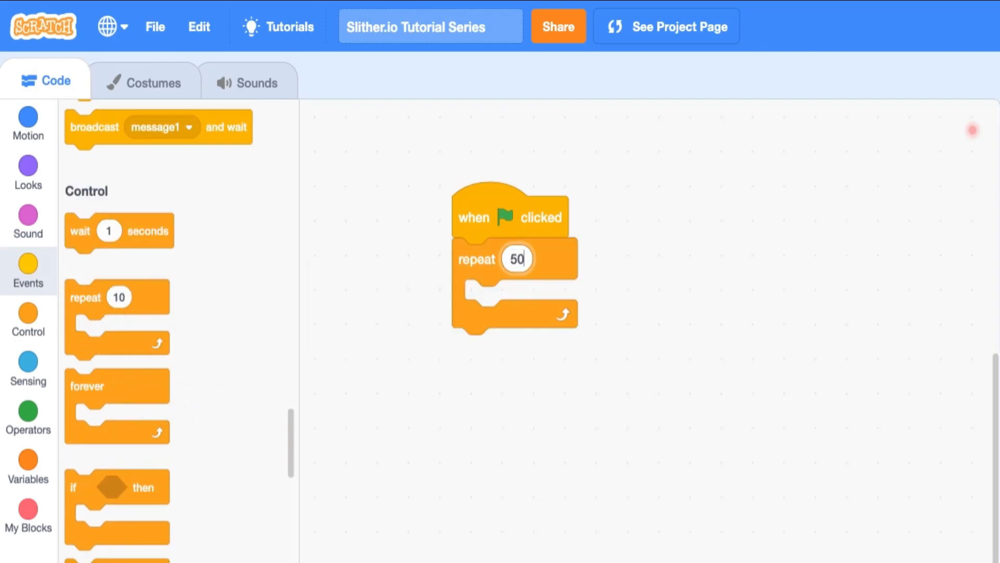
scroll(down, 3)
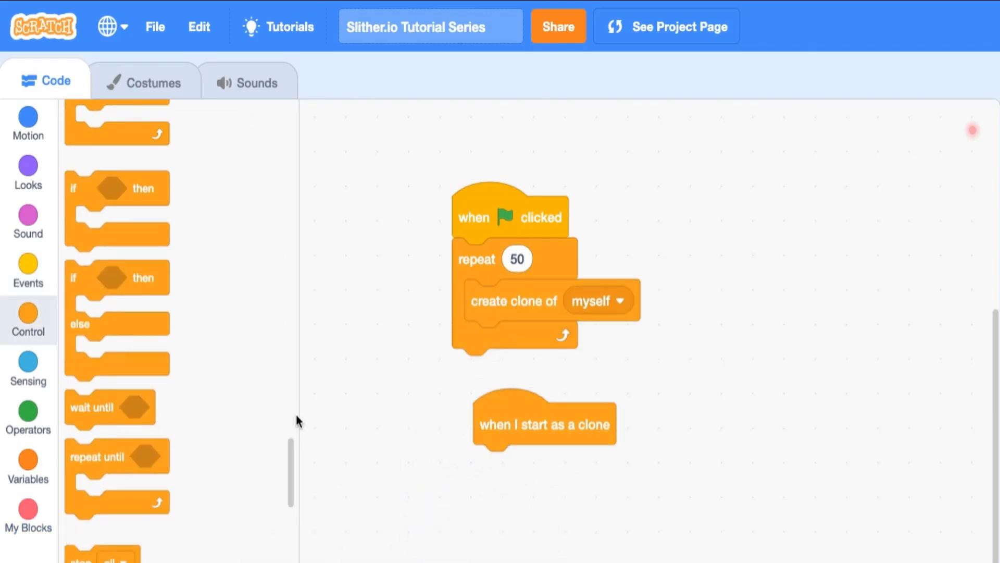
Create a variable named CloneX for the food sprite
click(28, 466)
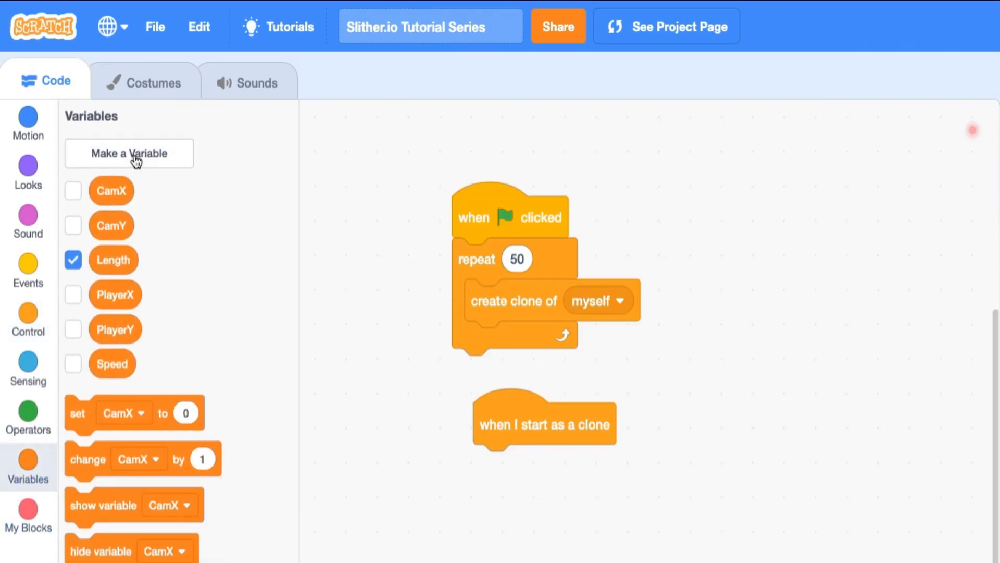
click(129, 153)
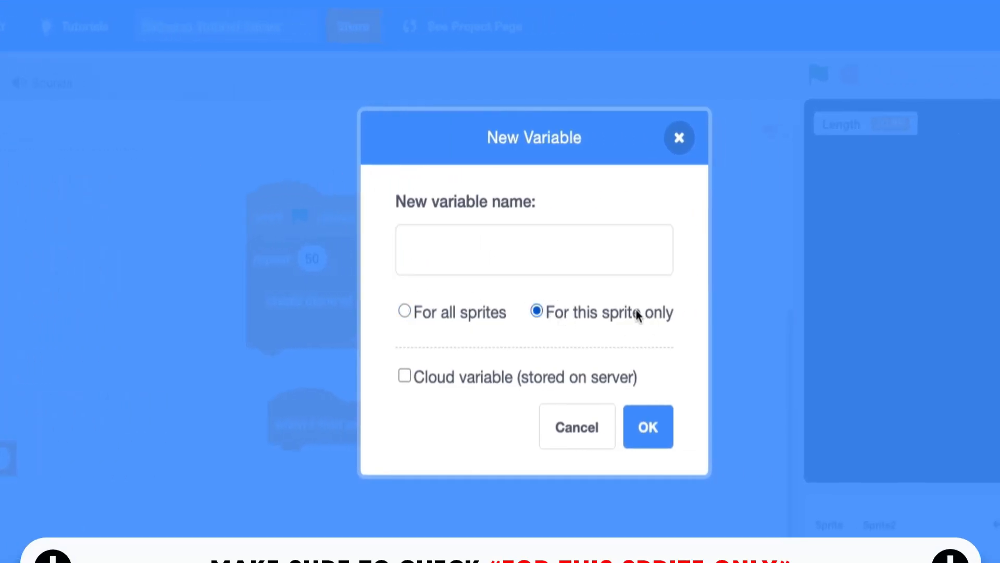
text(CloneX)
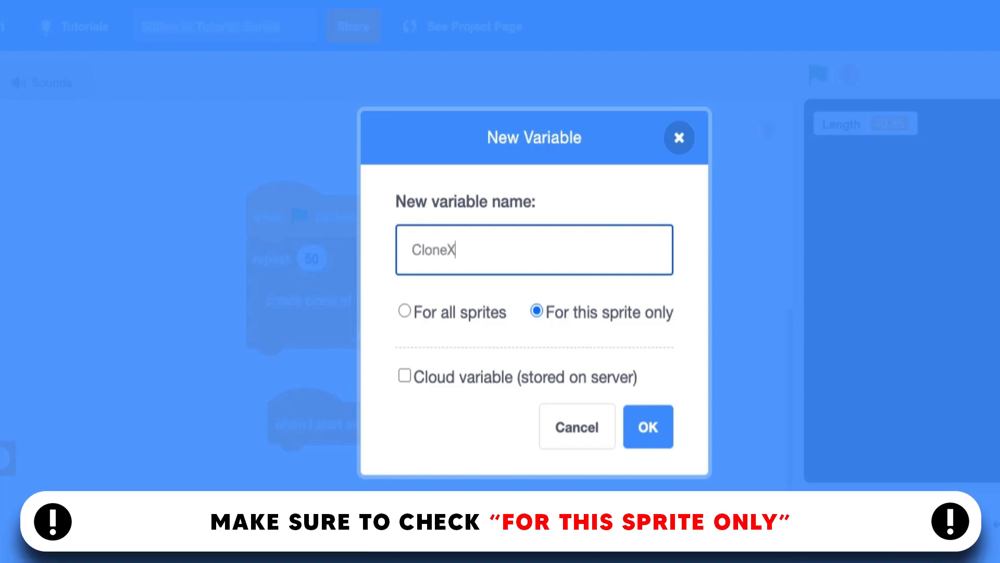
click(647, 426)
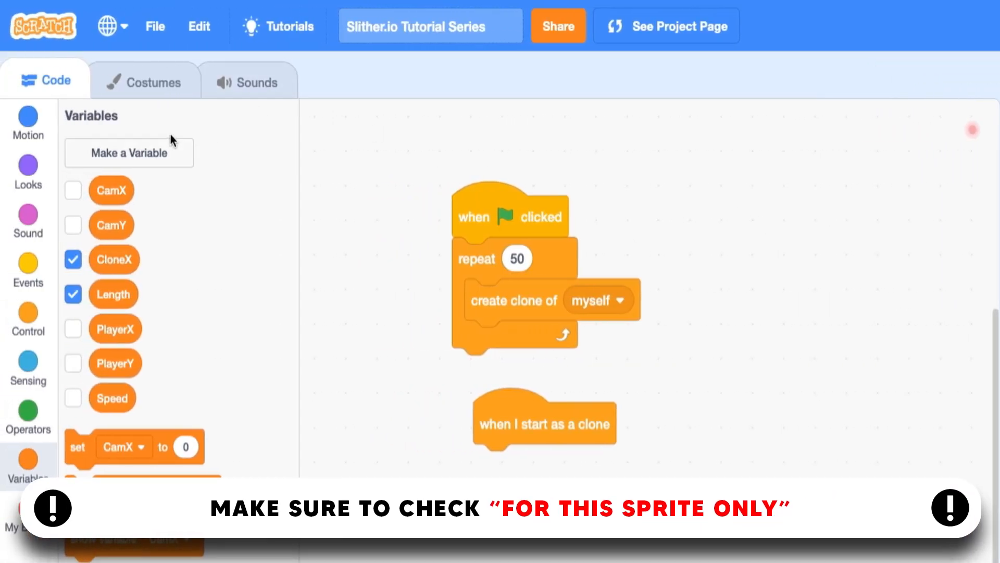
Create a CloneY variable set to 'For this sprite only'
click(129, 153)
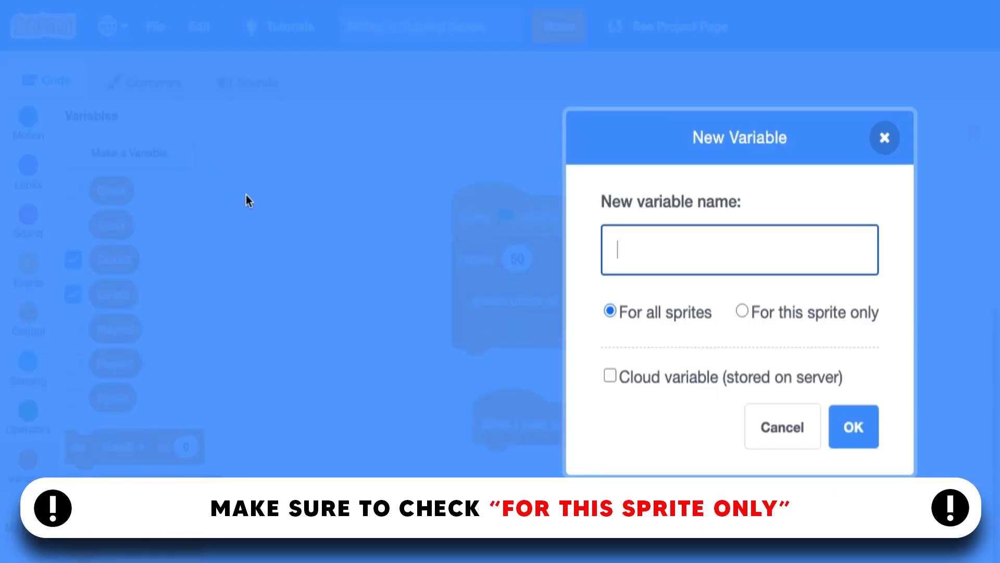
text(CloneY)
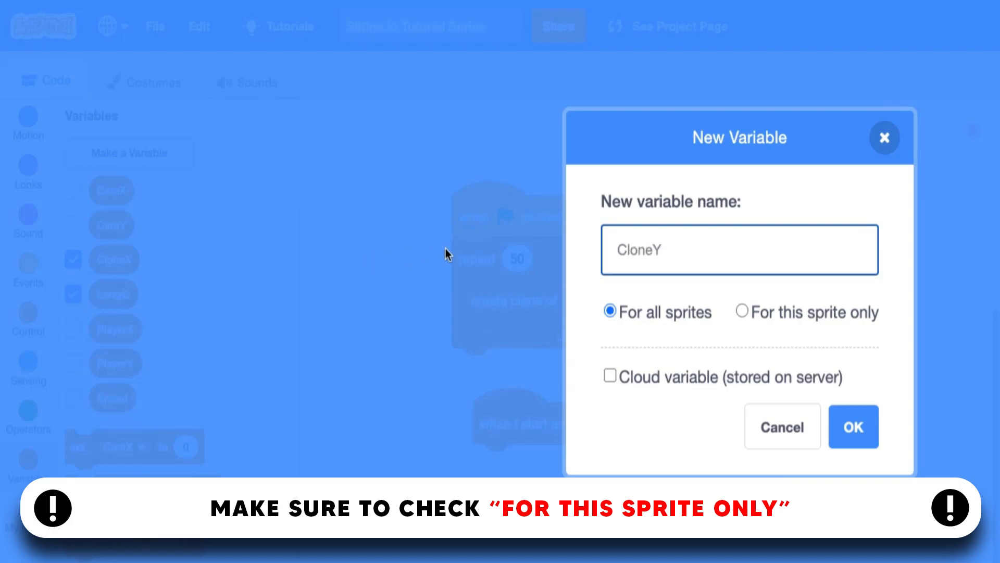
click(742, 312)
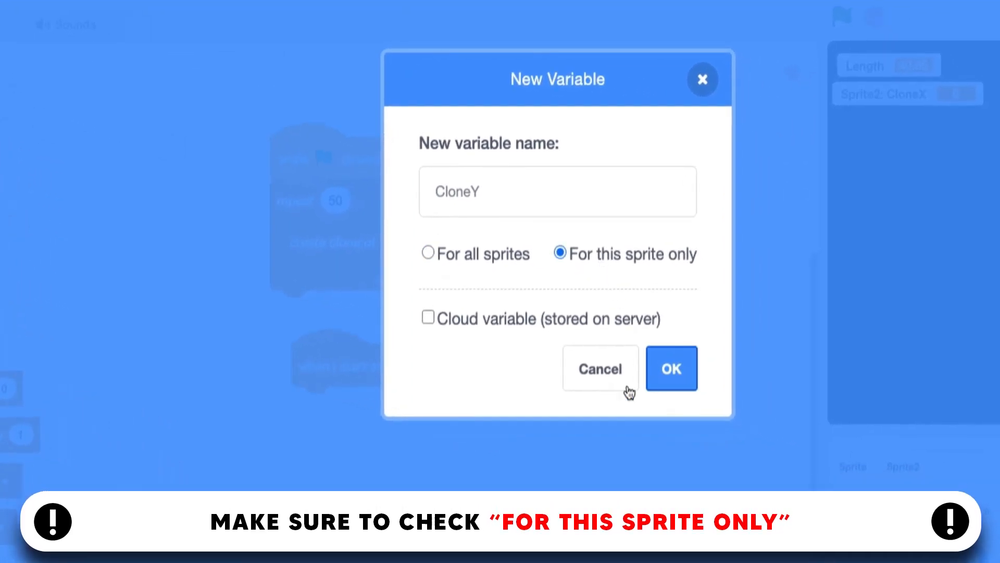
click(670, 368)
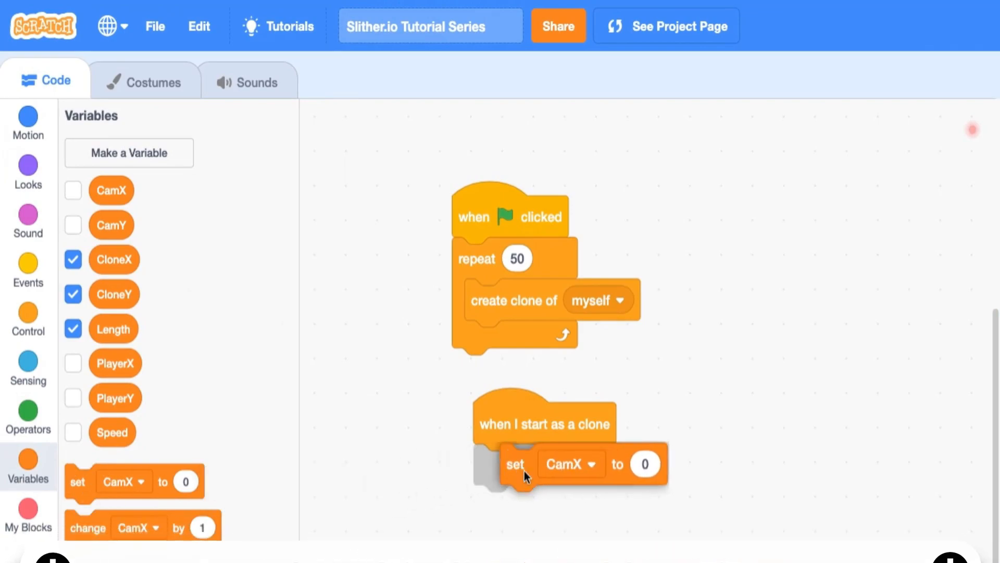
Have each clone set CloneX to random -720 to 720 and CloneY to random -540 to 540
click(571, 463)
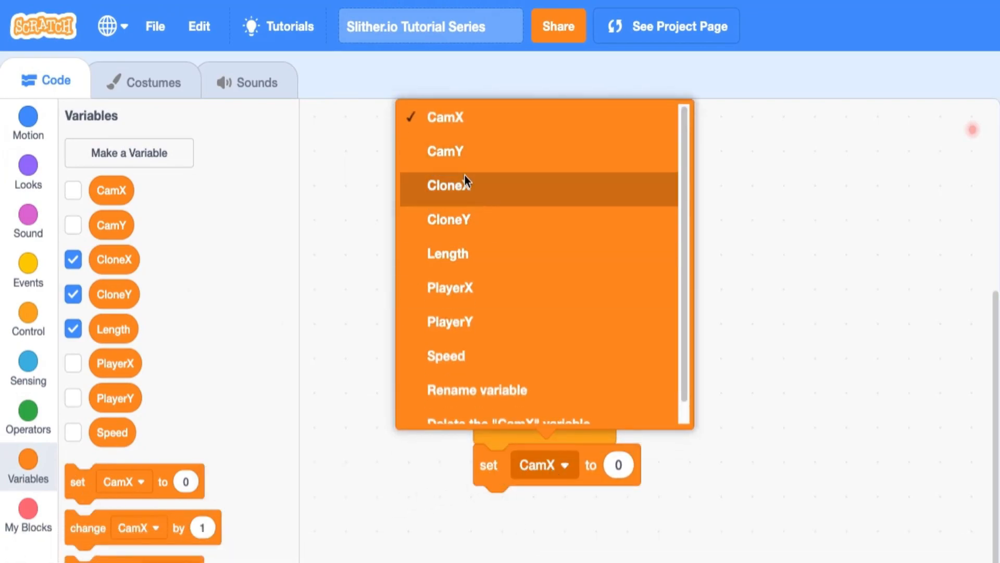
click(449, 185)
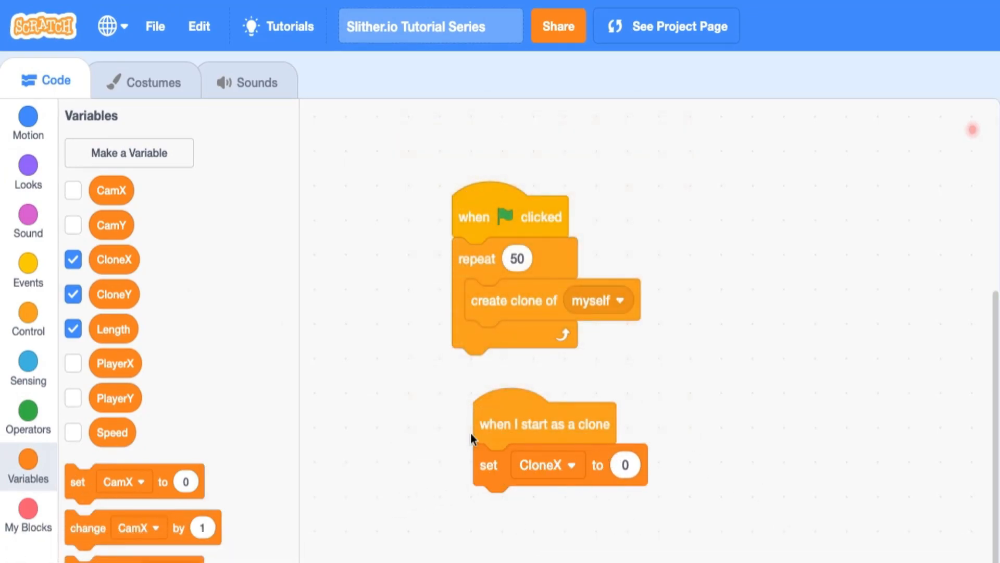
click(28, 417)
text(720)
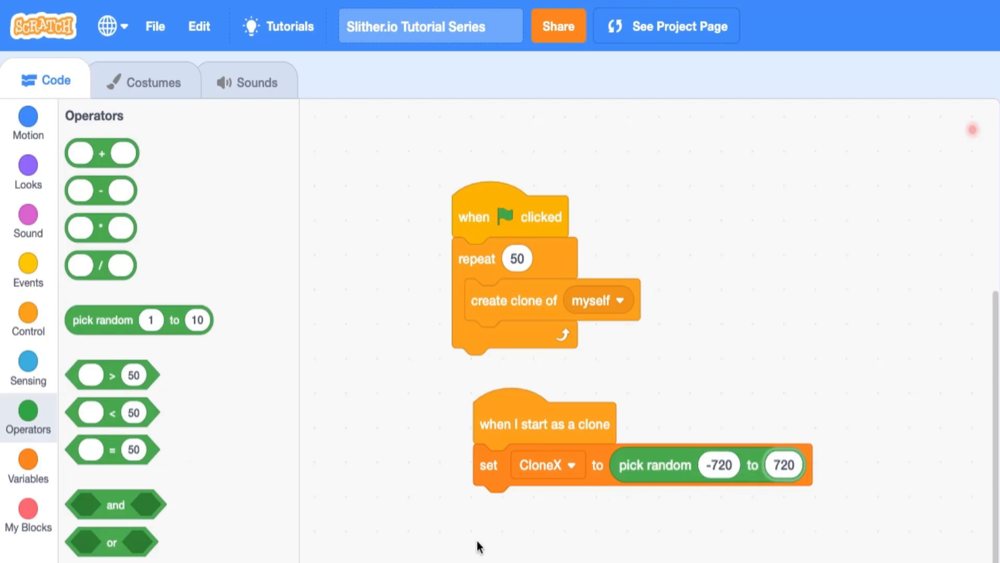
click(546, 464)
text(540)
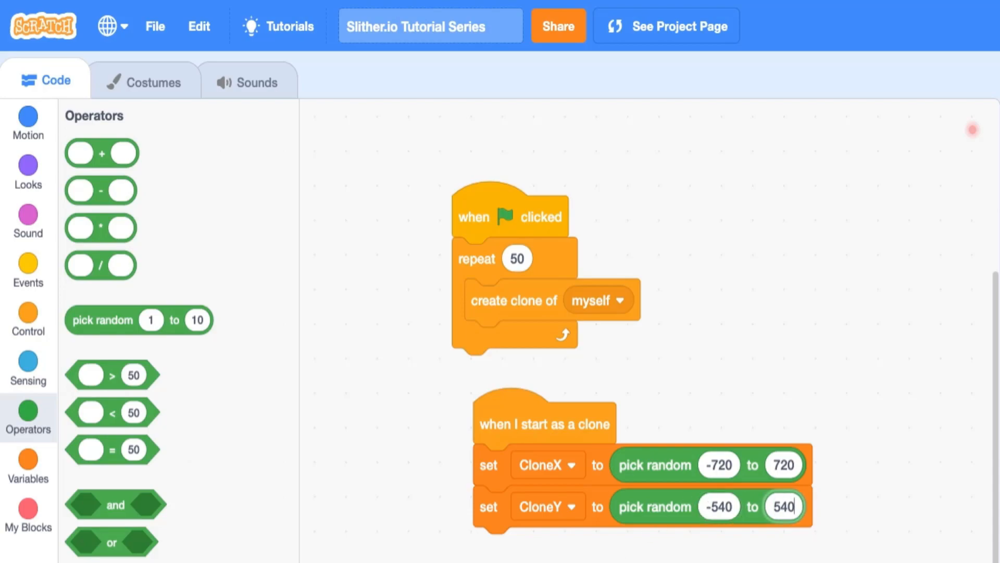
mouse_move(513, 415)
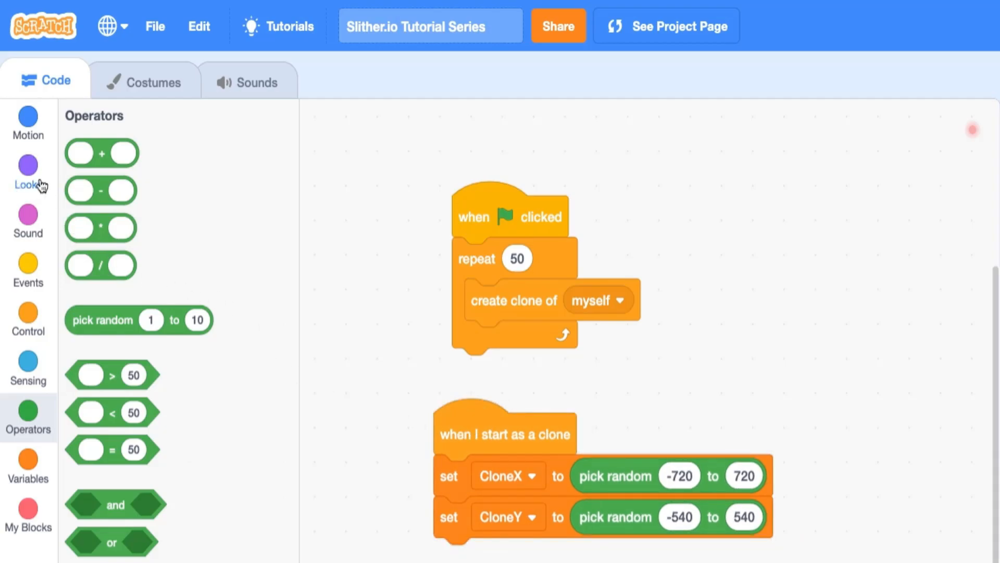
Add a 'hide' block under the green flag so the original sprite hides first
click(29, 171)
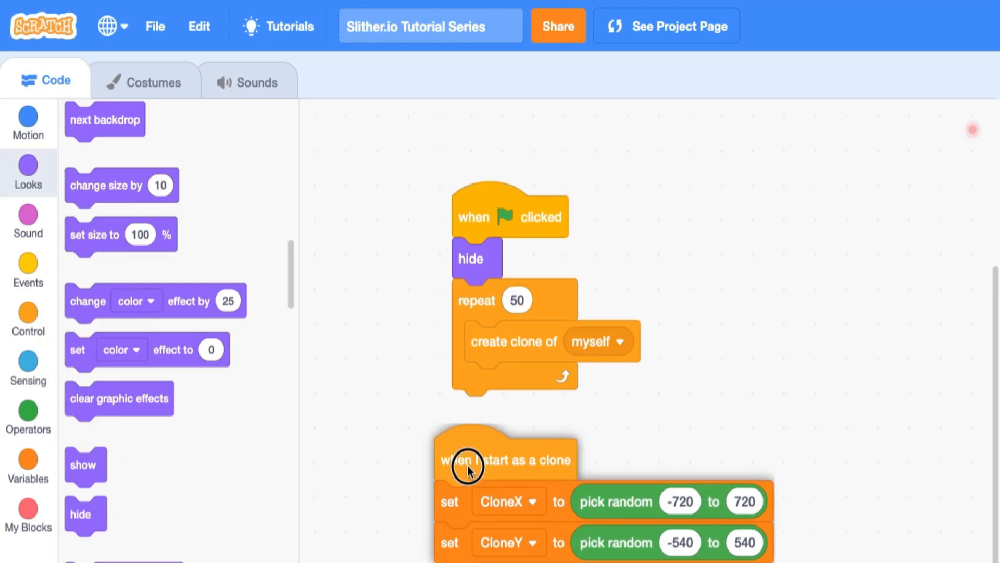
scroll(down, 3)
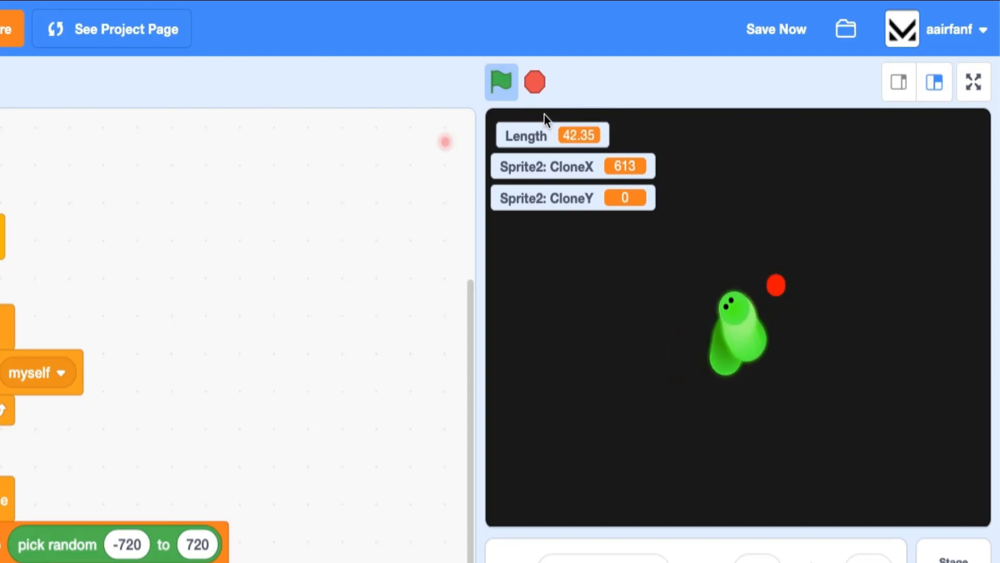
Stop the test, then build a green-flag forever loop going to x: CloneX - CamX, y: CloneY - CamY
click(535, 82)
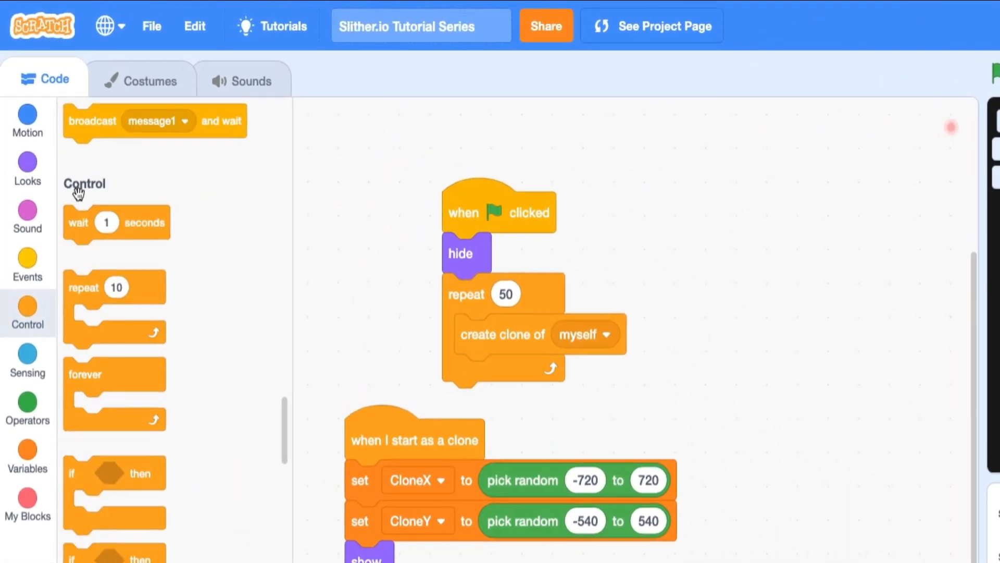
click(28, 268)
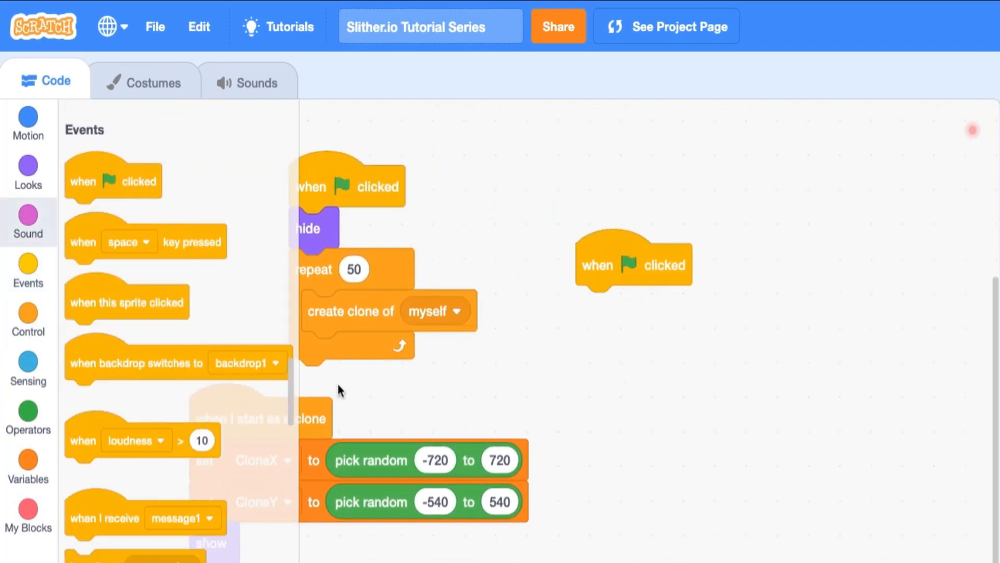
click(28, 319)
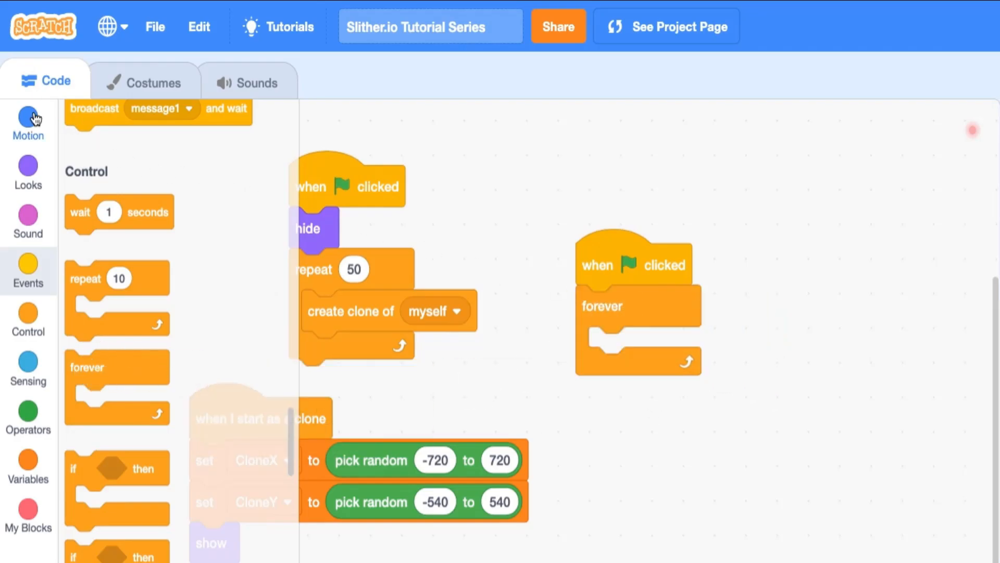
click(28, 122)
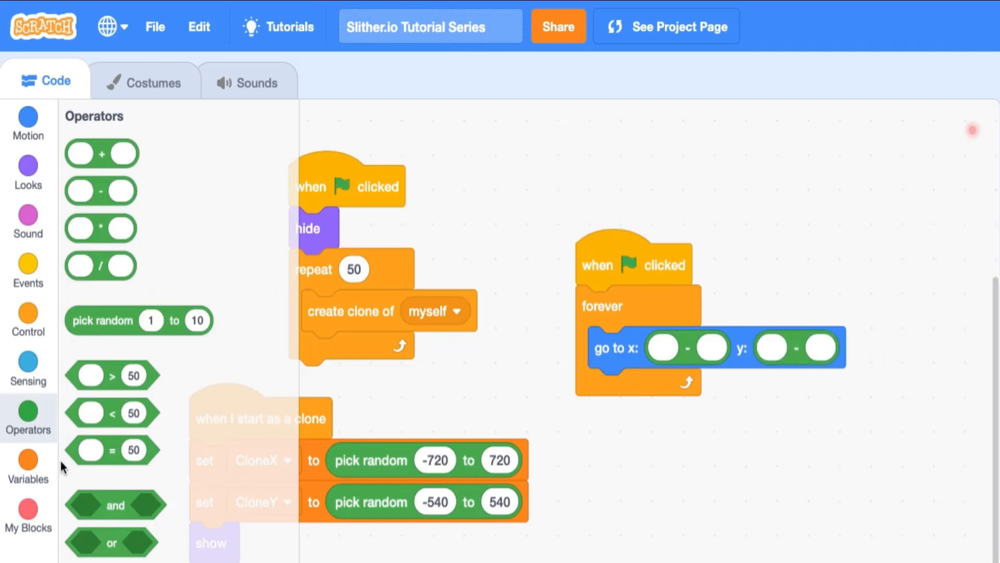
click(28, 466)
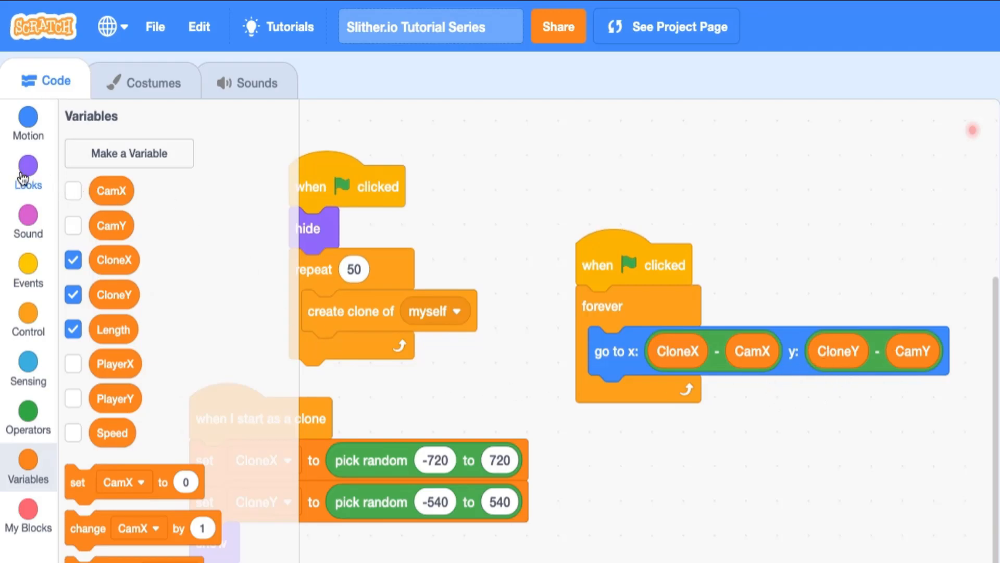
Add 'show' to the clone script and run the game to see the scattered red dots
click(29, 173)
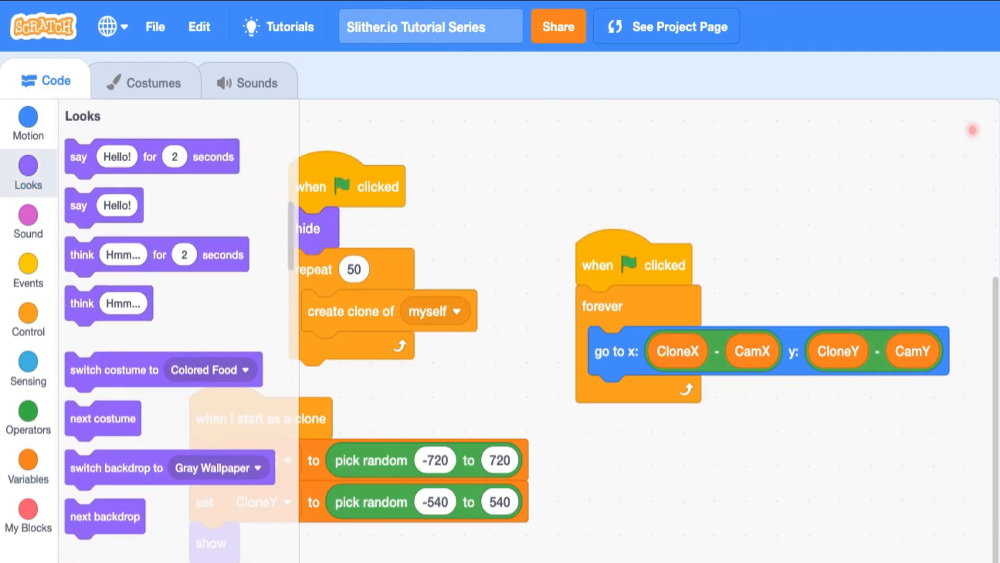
click(514, 79)
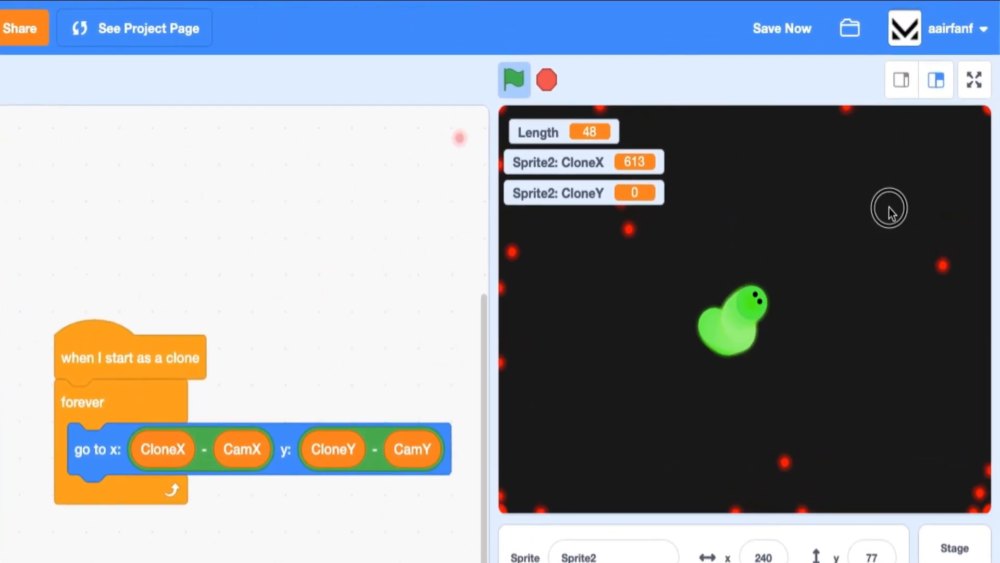
mouse_move(614, 431)
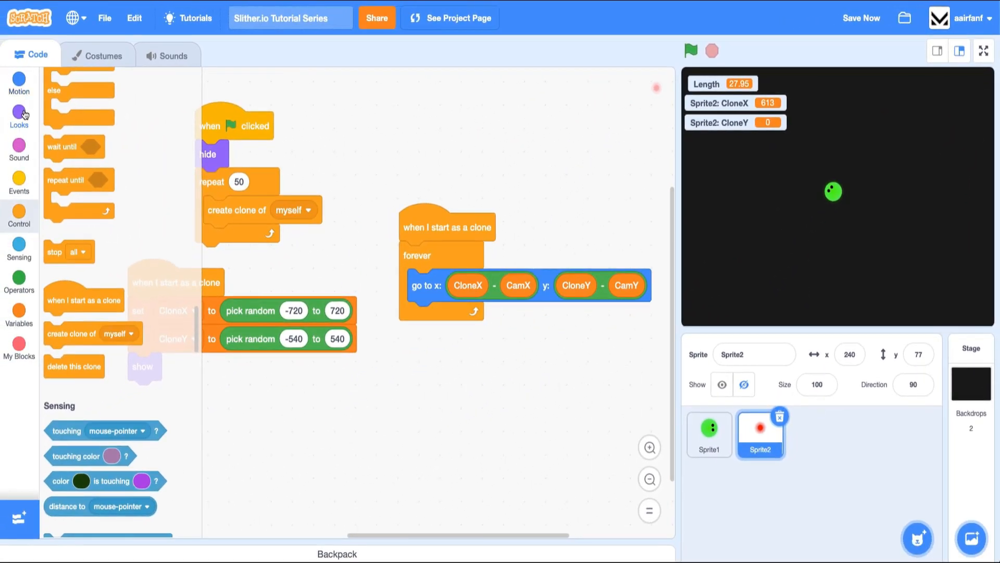
Wrap the 'go to' block with set size to 400% before and 100% after, then test-run and stop
click(19, 117)
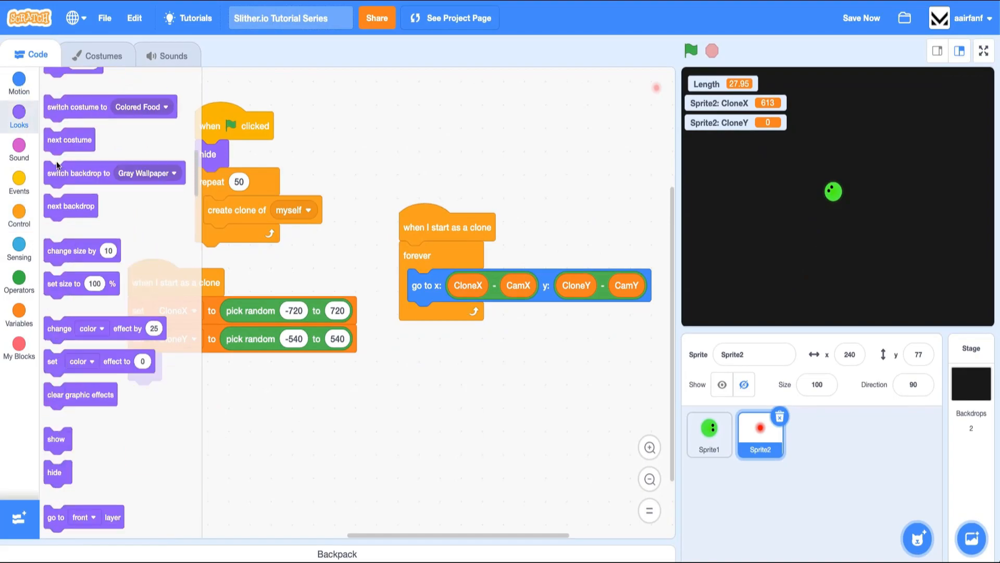
click(648, 447)
text(400)
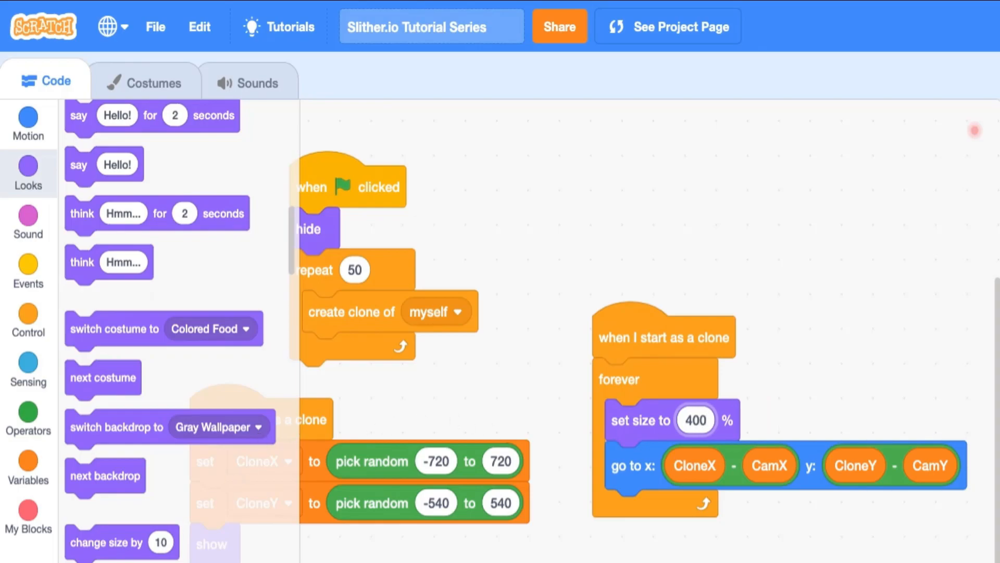
click(545, 75)
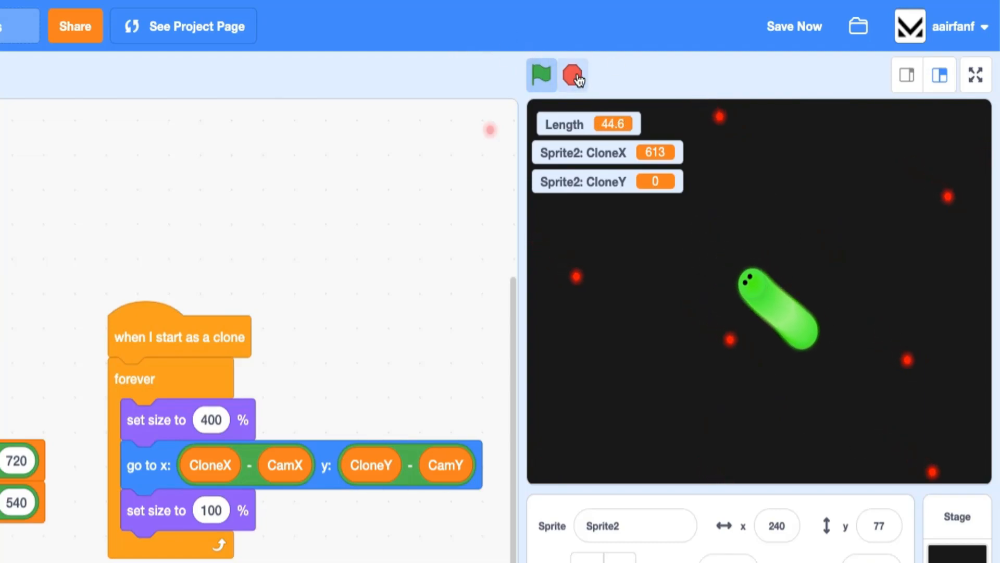
mouse_move(573, 75)
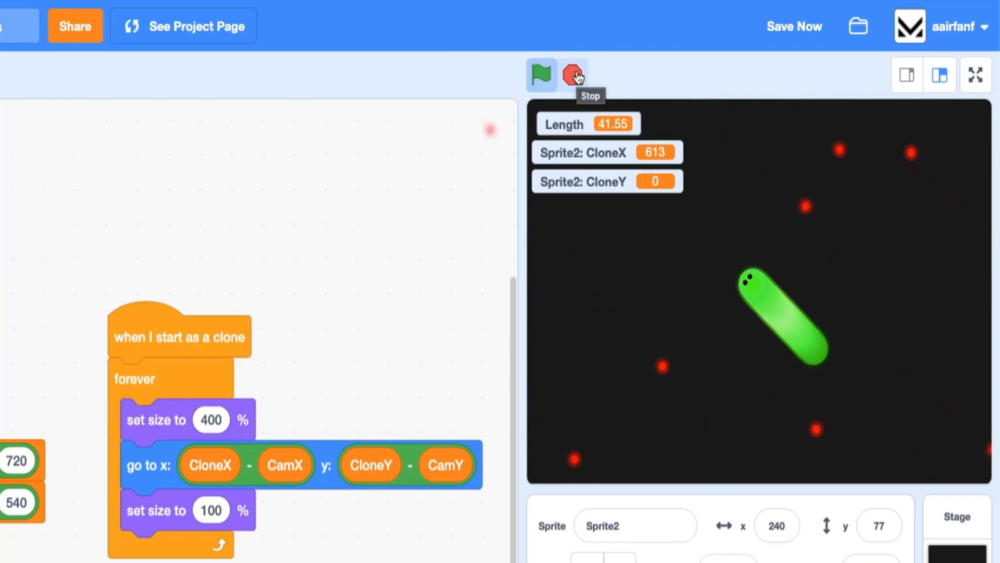
click(572, 74)
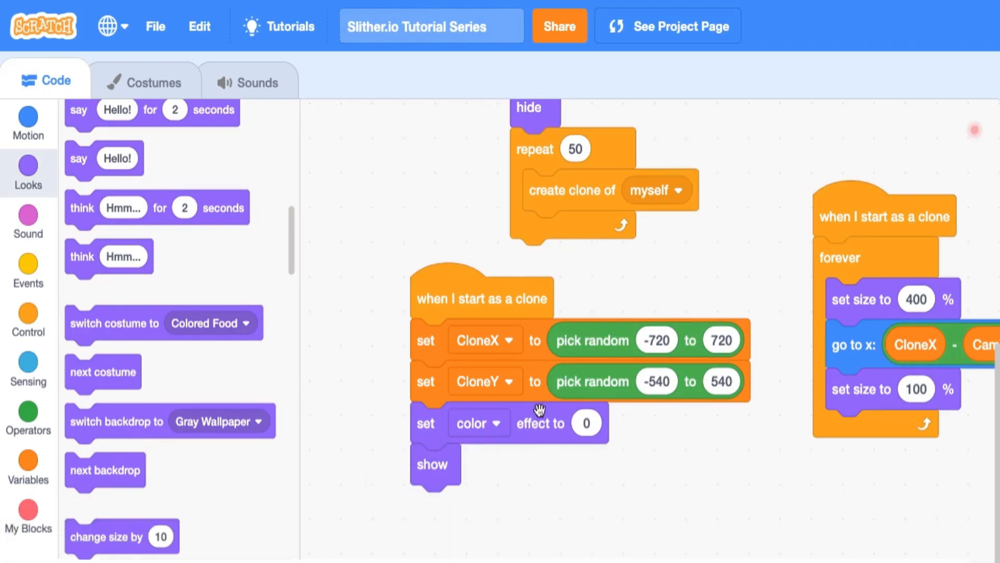
mouse_move(148, 397)
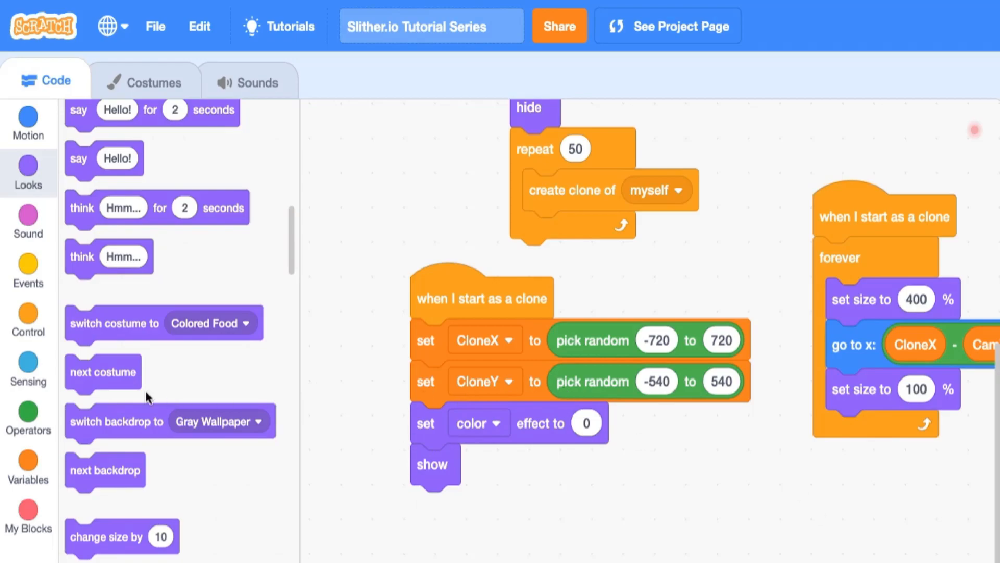
Set the clone's ghost effect to 100 before it shows so it starts fully transparent
click(29, 418)
text(400)
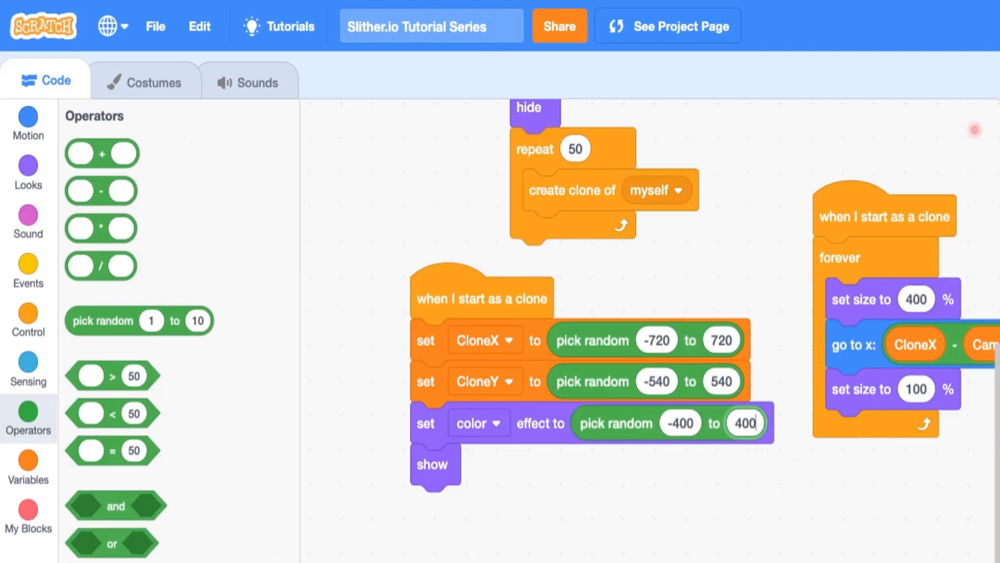
mouse_move(21, 201)
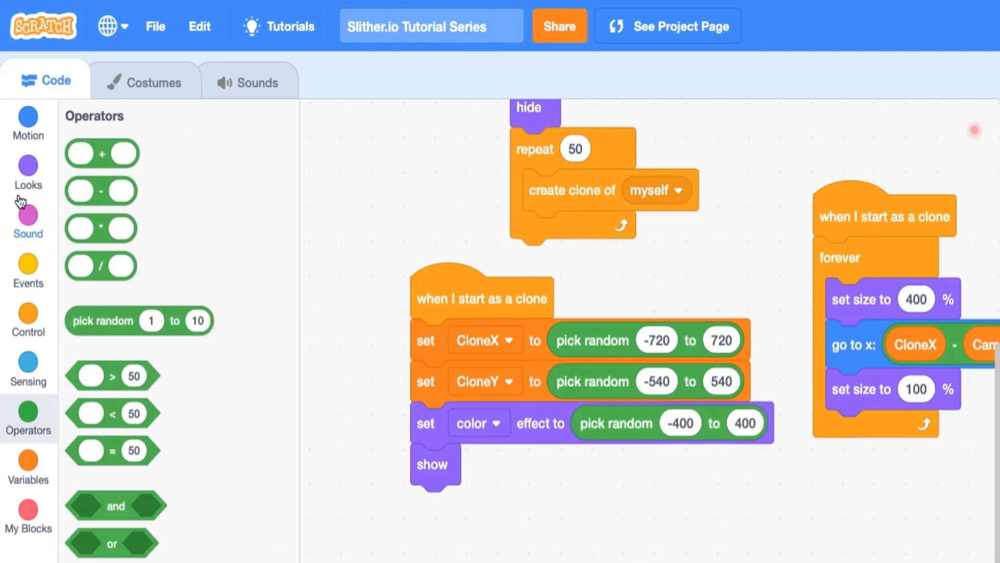
click(28, 170)
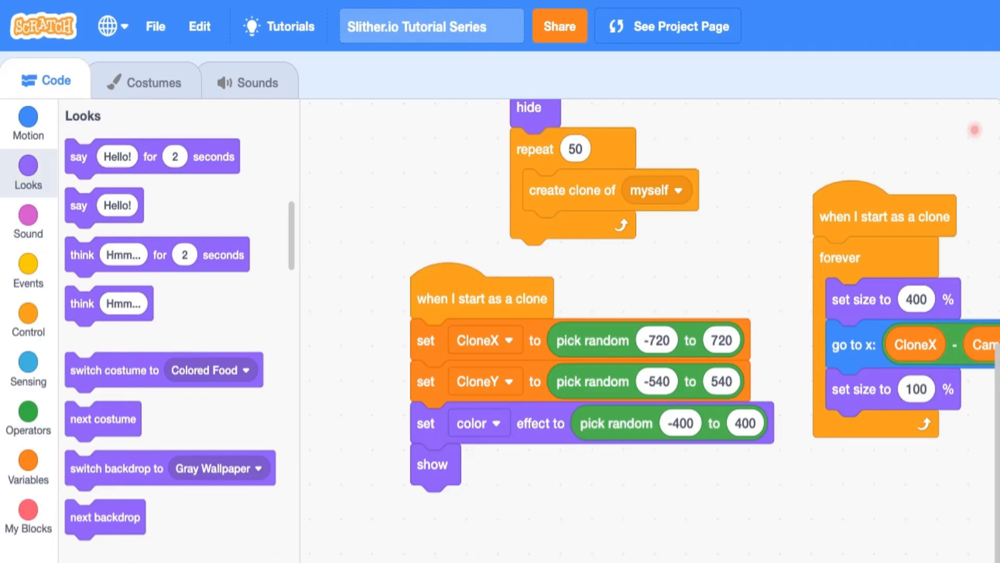
scroll(down, 3)
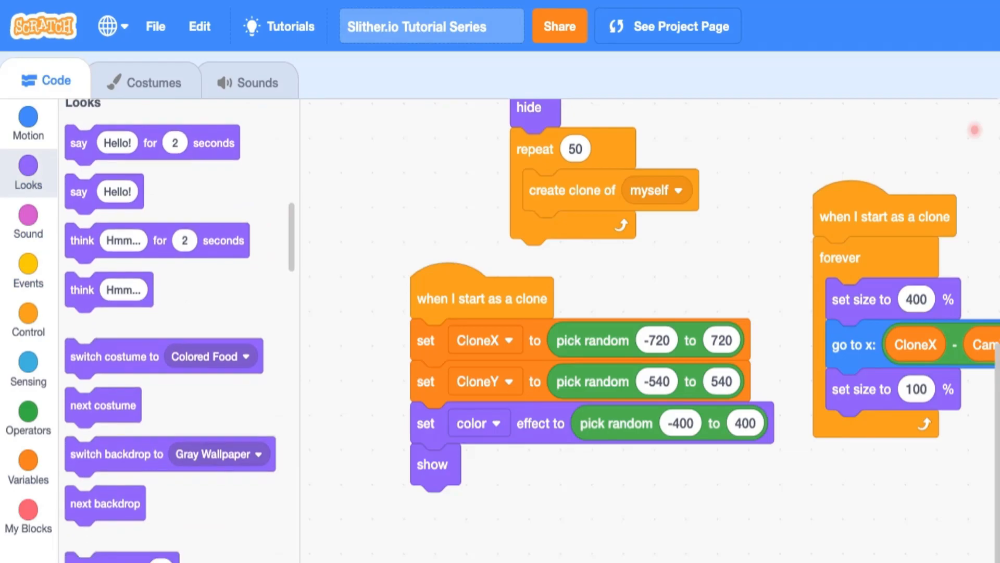
click(496, 464)
text(100)
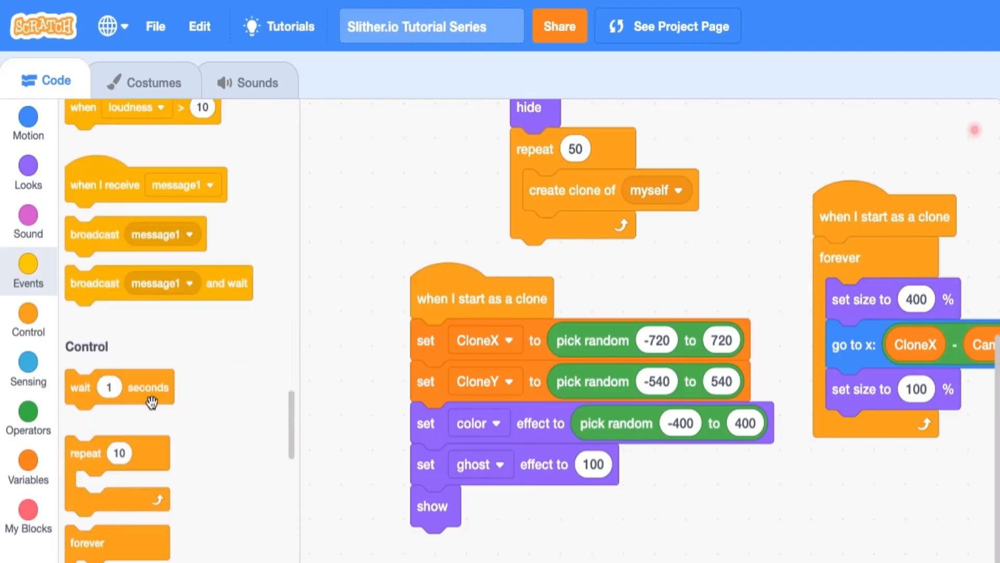
Add a repeat 10 changing ghost effect by pick random -6 to -14 to fade the clone in
scroll(down, 3)
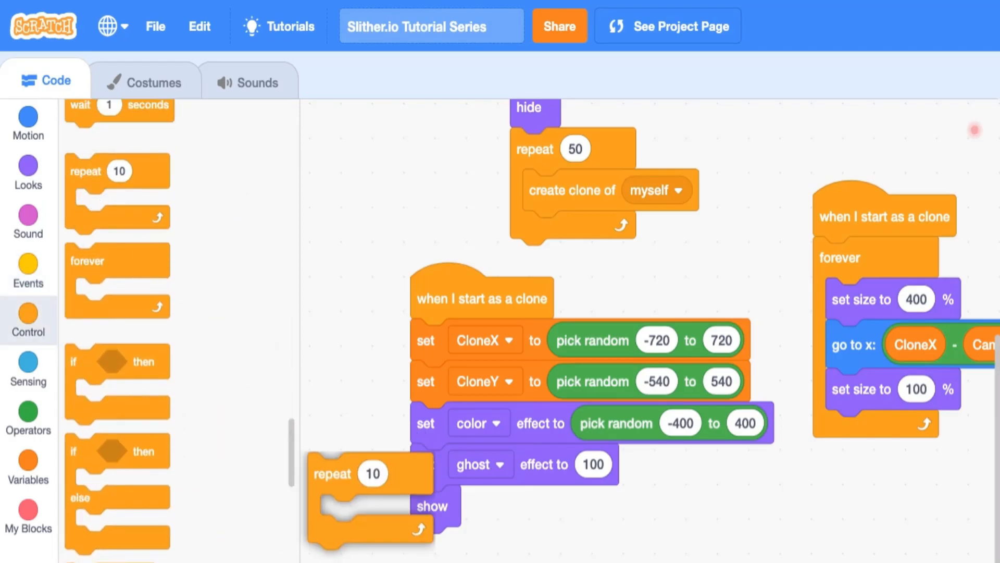
scroll(down, 3)
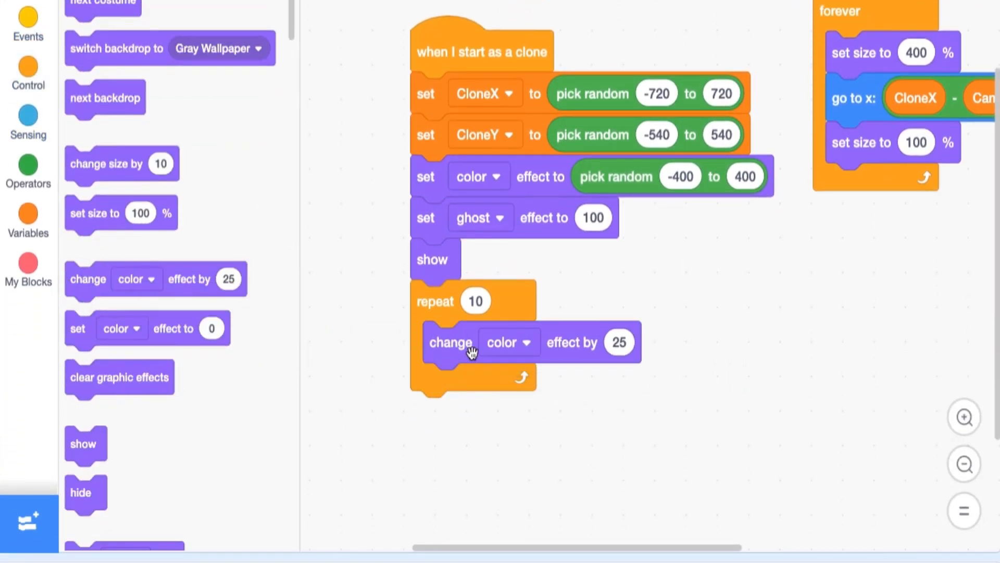
click(506, 341)
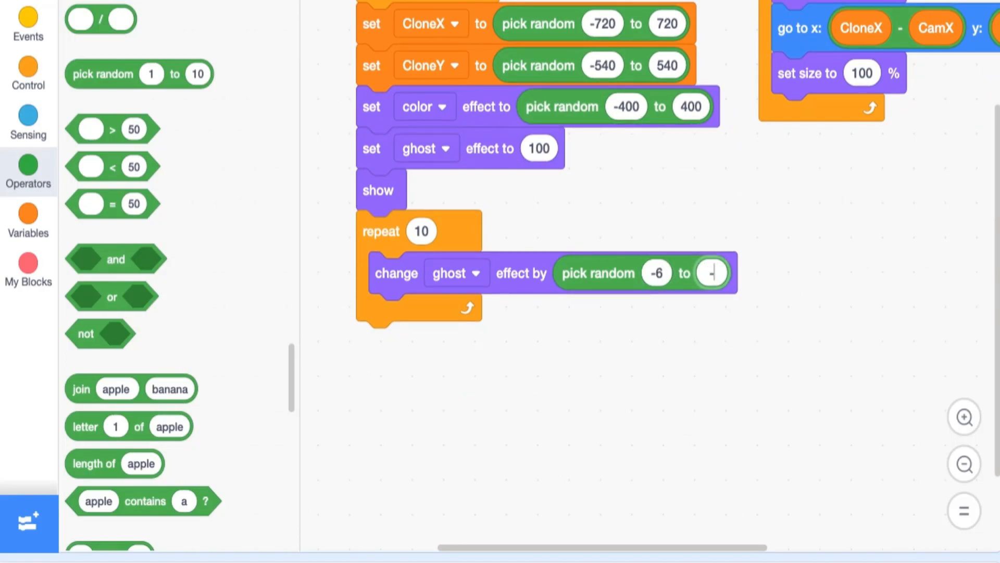
text(-14)
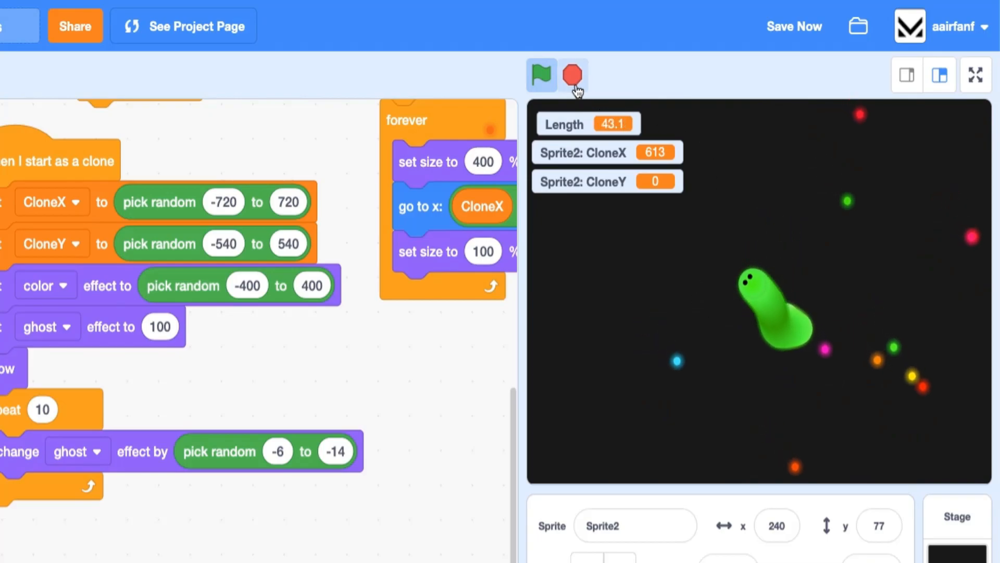
Stop the test run of the fading colourful food
click(572, 75)
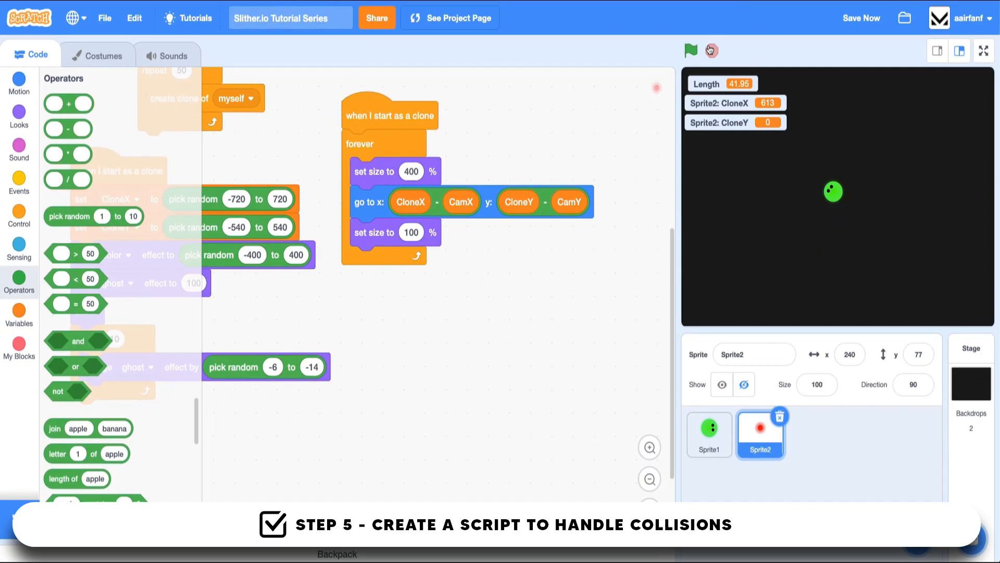
Add an 'if touching Sprite1?' check inside the clone's forever loop
click(690, 50)
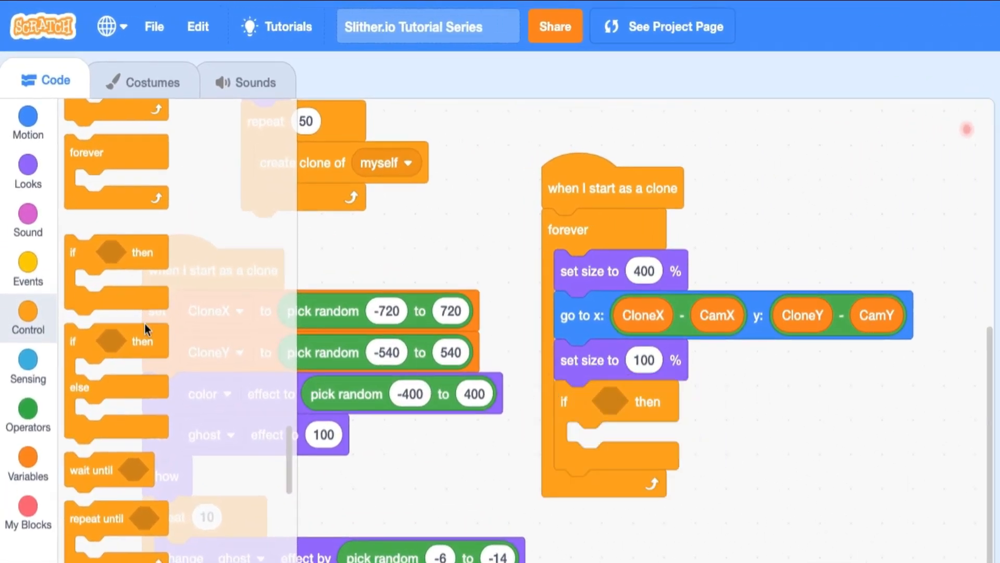
click(29, 367)
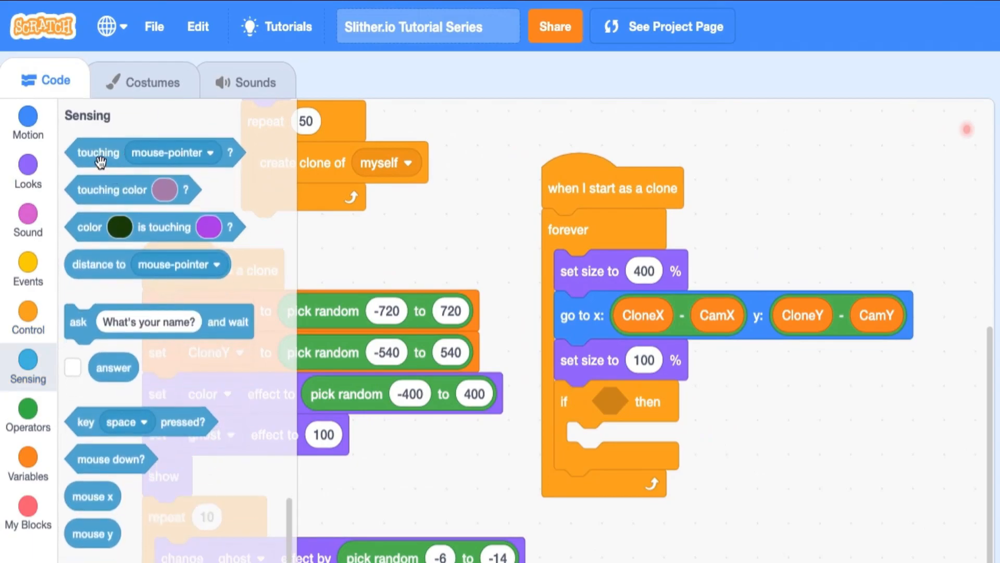
click(772, 400)
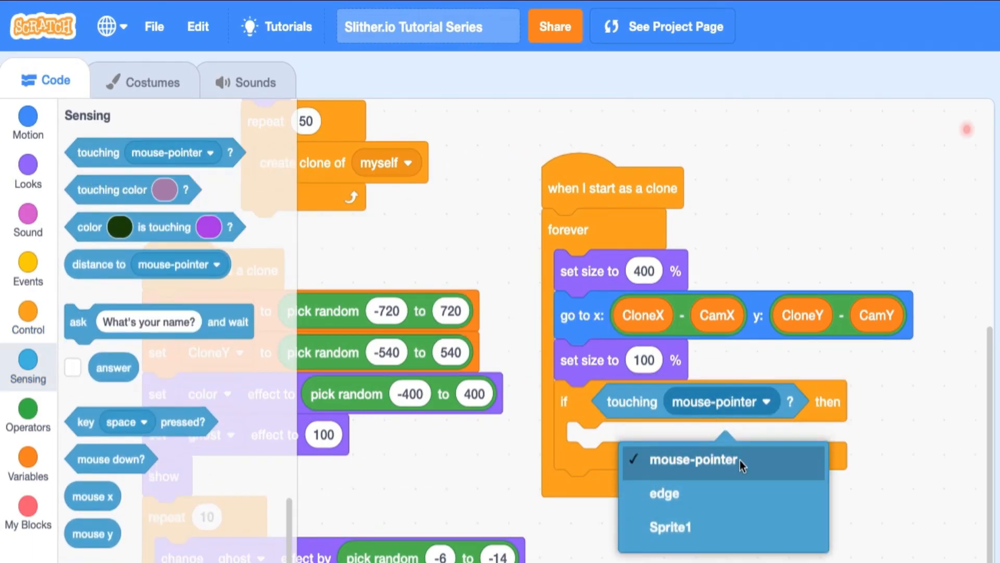
click(668, 526)
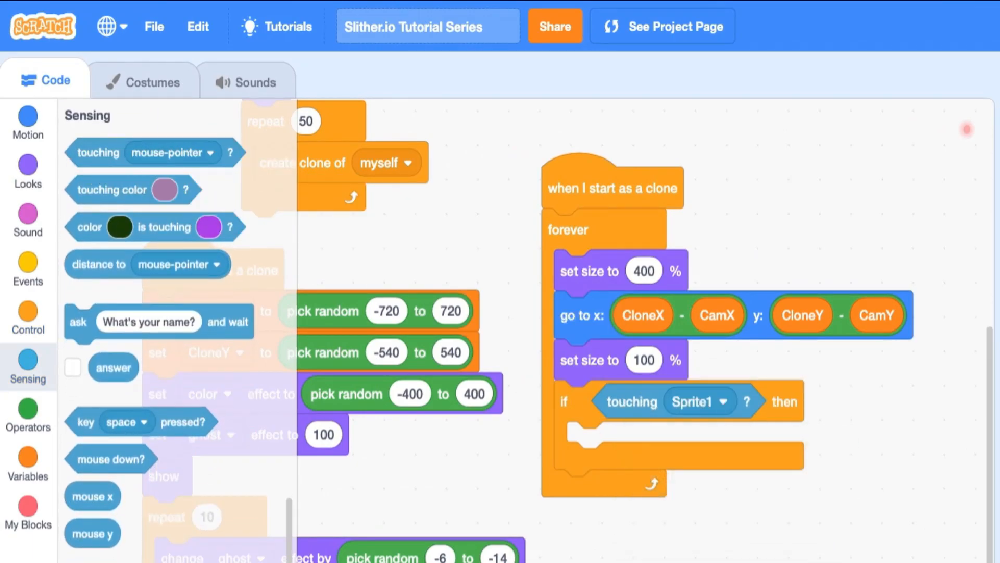
Inside the check, repeat 3 times 'change size by -20', then run the game to test
click(28, 268)
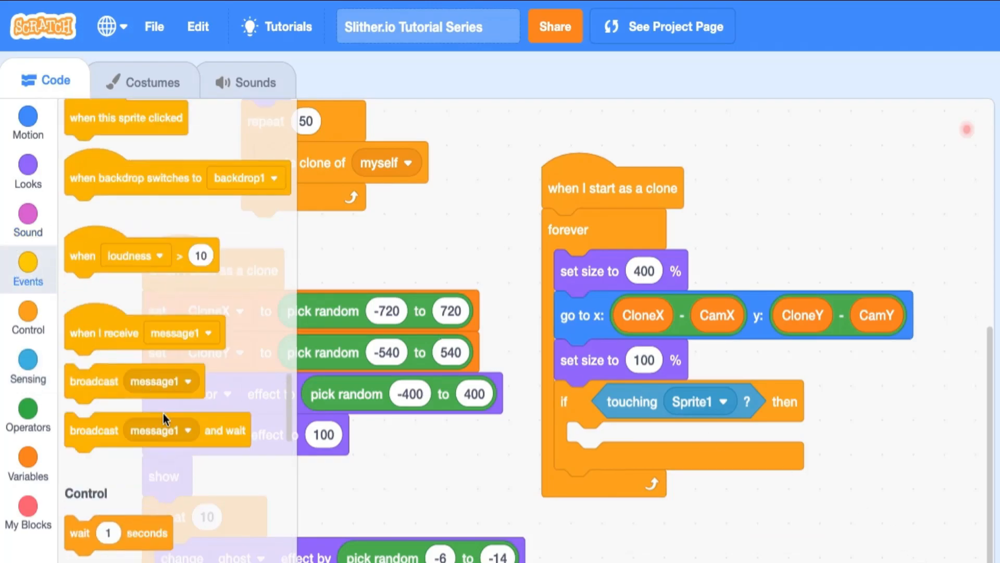
scroll(down, 3)
text(3)
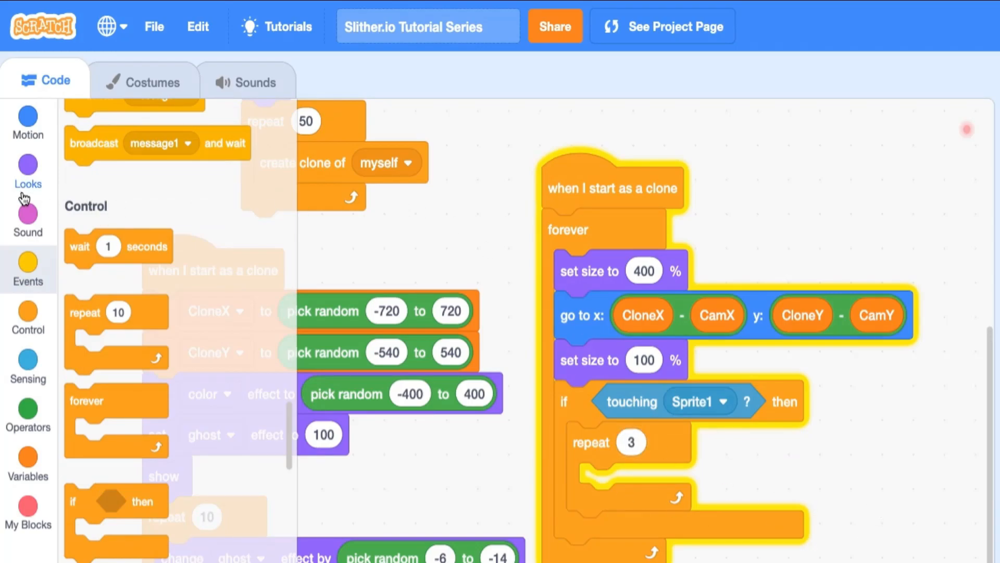
click(28, 170)
text(-20)
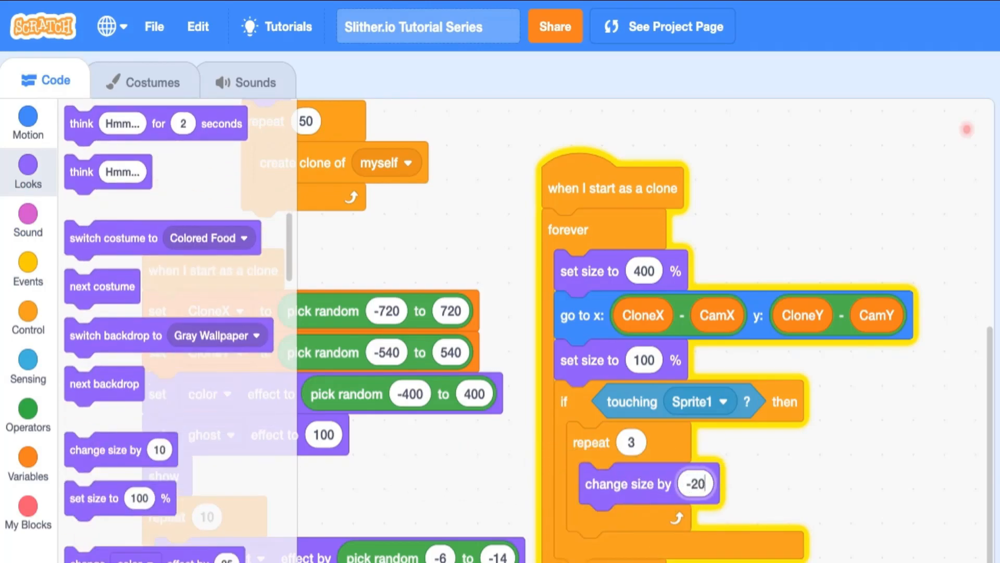
click(544, 74)
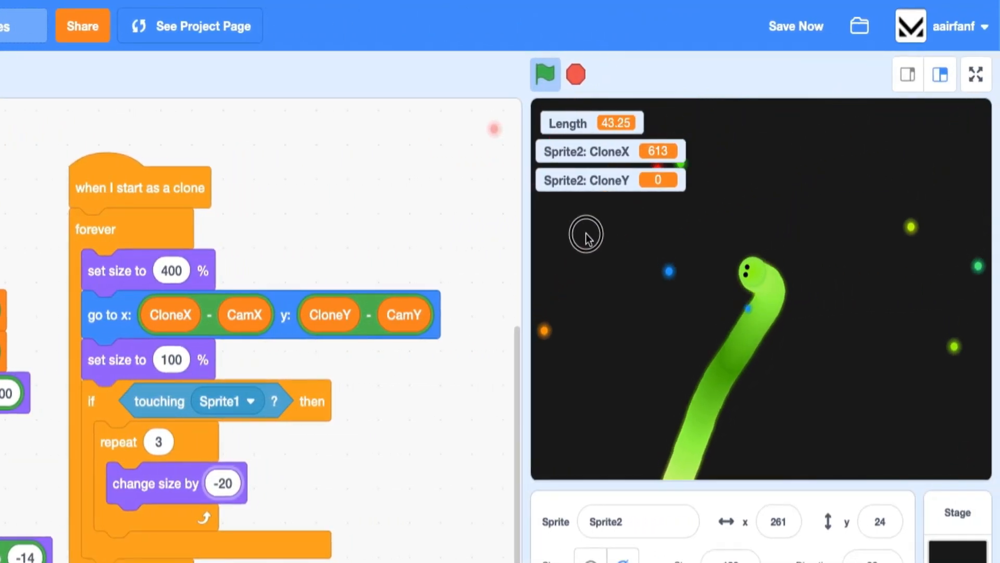
mouse_move(856, 216)
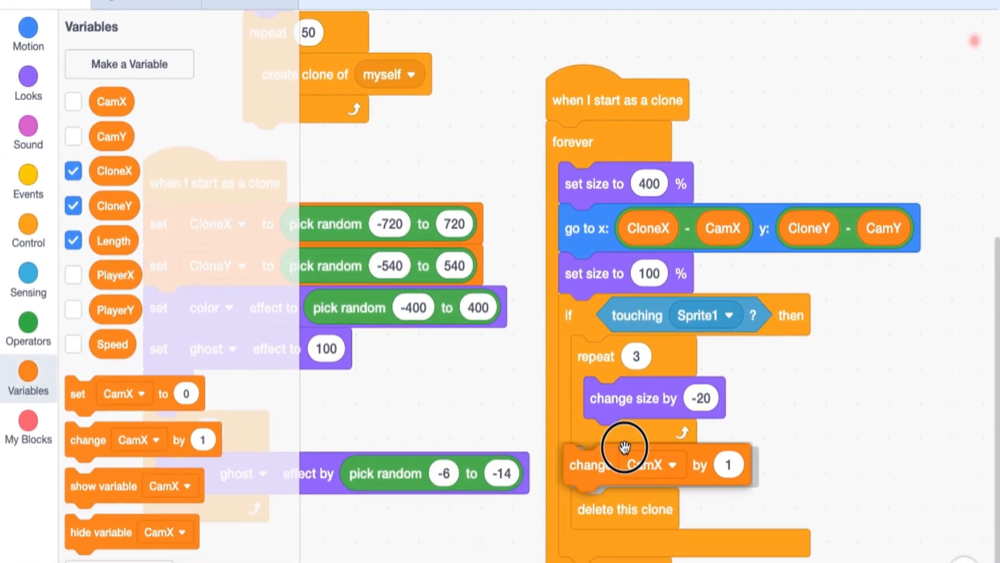
Make the touched food clone change Length by 1 before deleting itself, then start a full-screen test
scroll(down, 3)
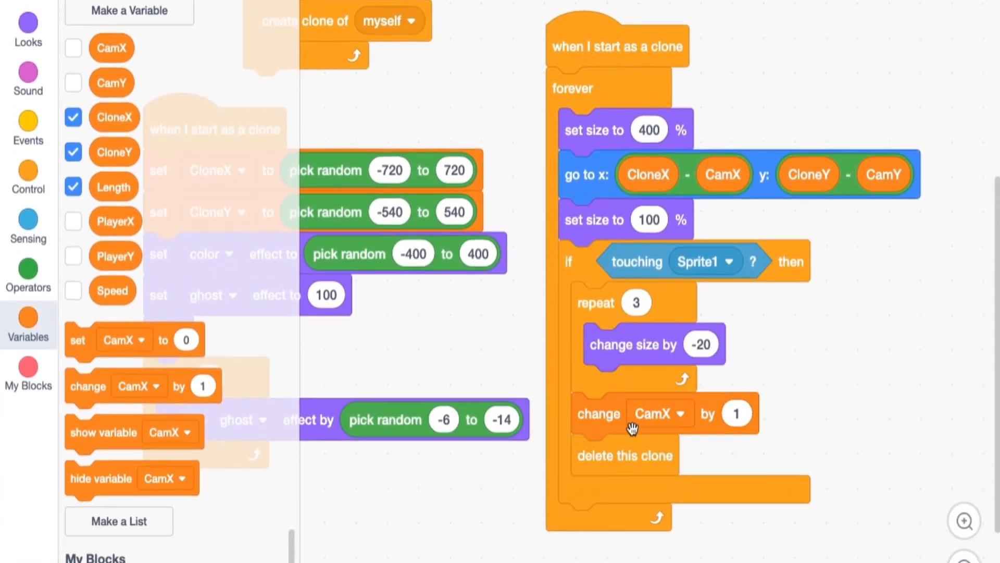
click(679, 413)
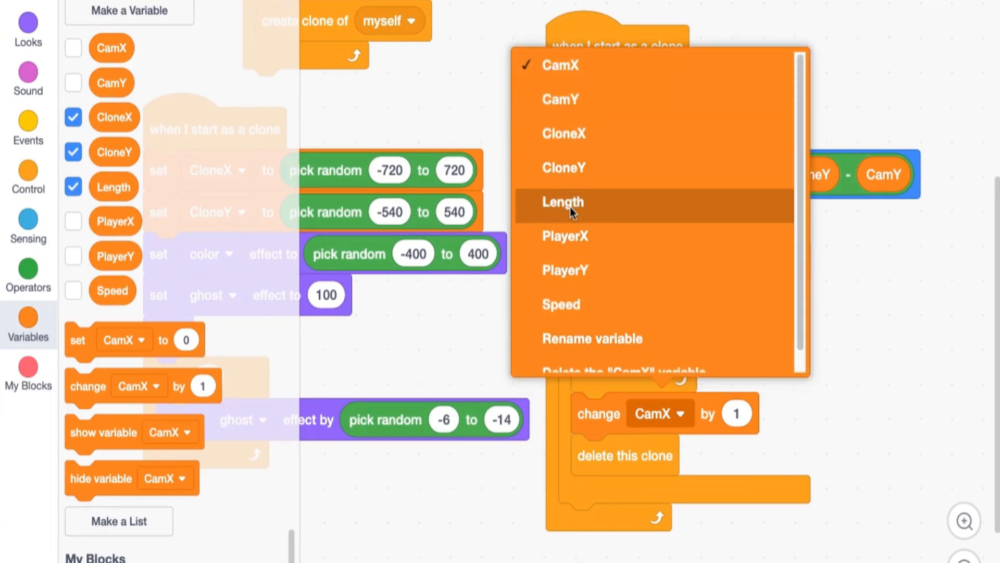
click(562, 202)
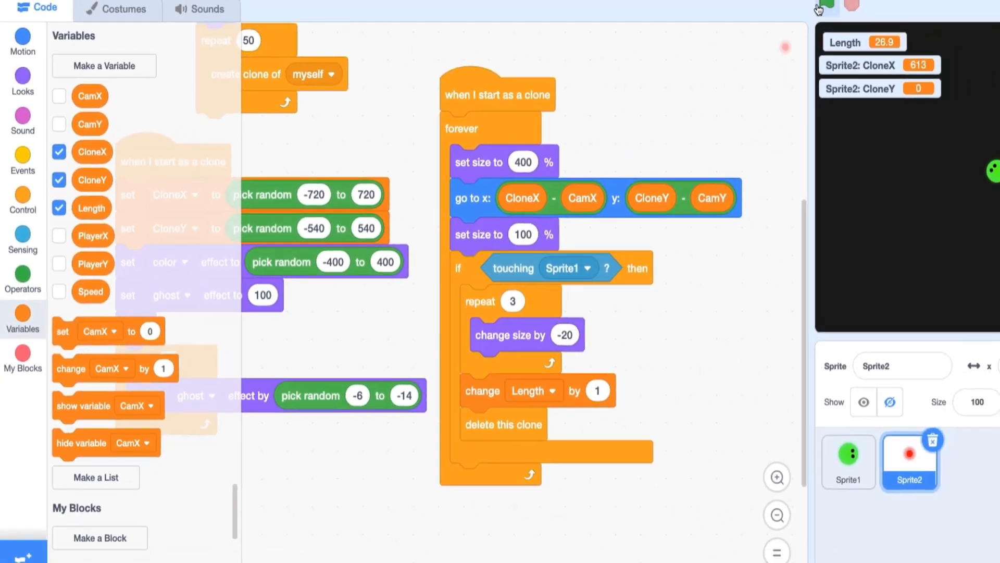
click(818, 8)
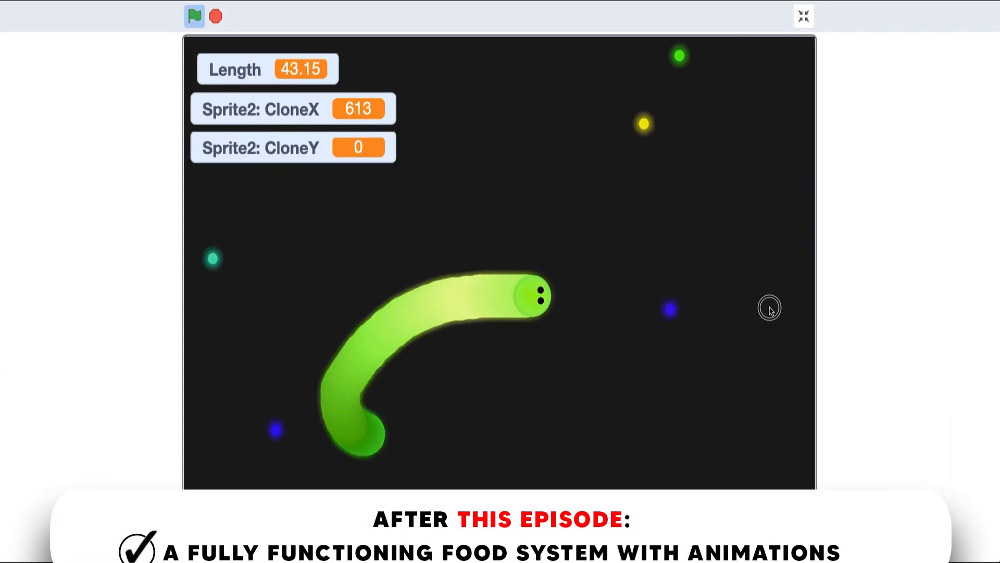
mouse_move(640, 181)
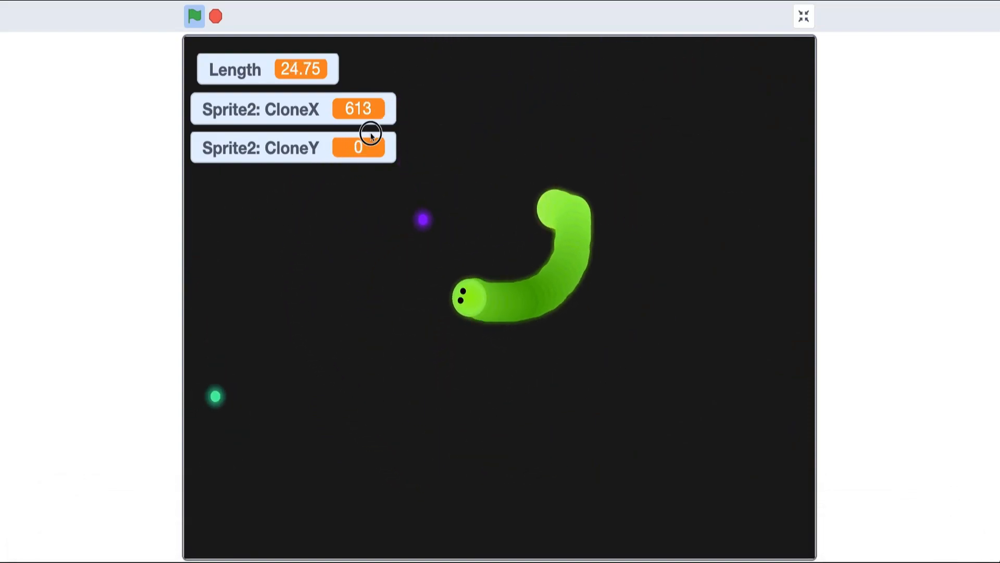
Leave the full-screen game view and return to the code editor
click(803, 16)
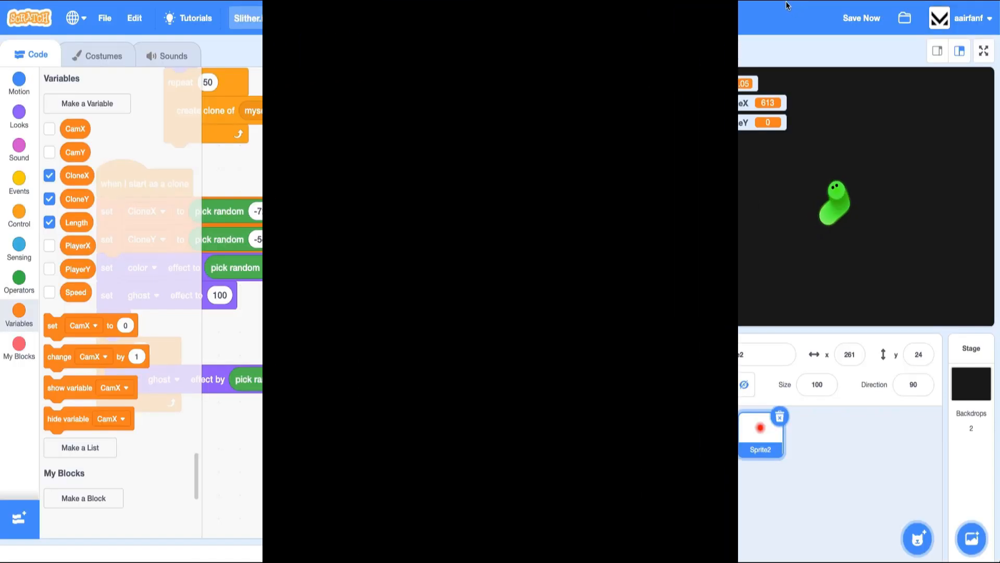